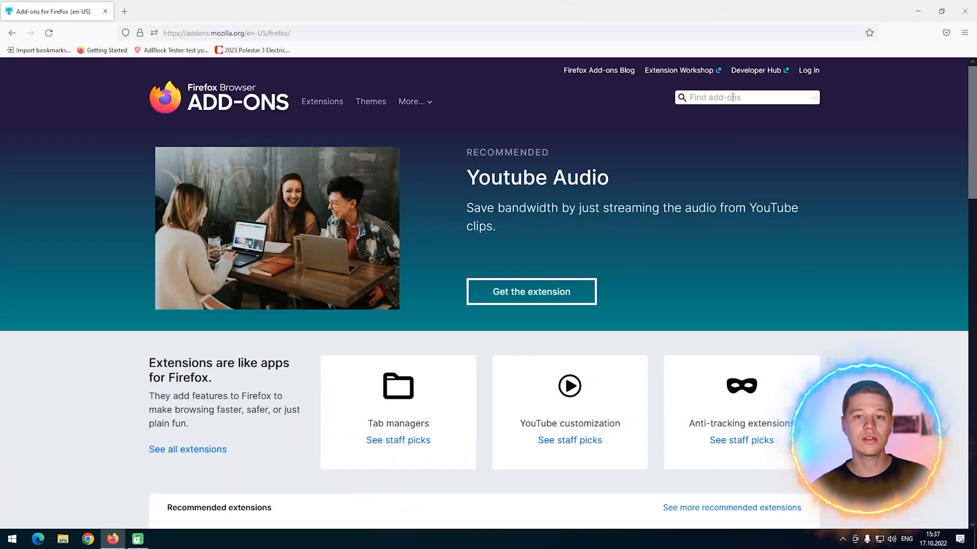
Search add-ons for 'adblock' and try the Most users and Relevance sort orders.
type("ad")
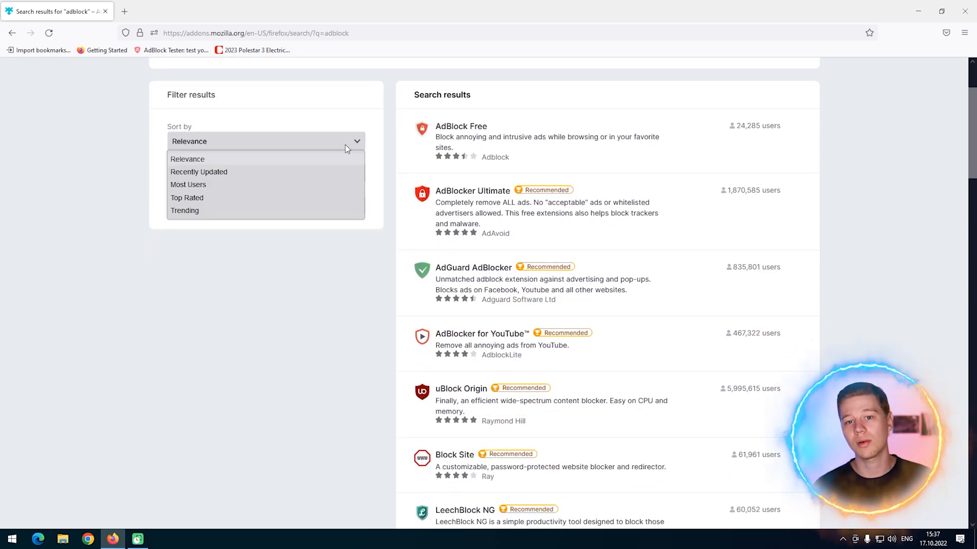
left_click(188, 185)
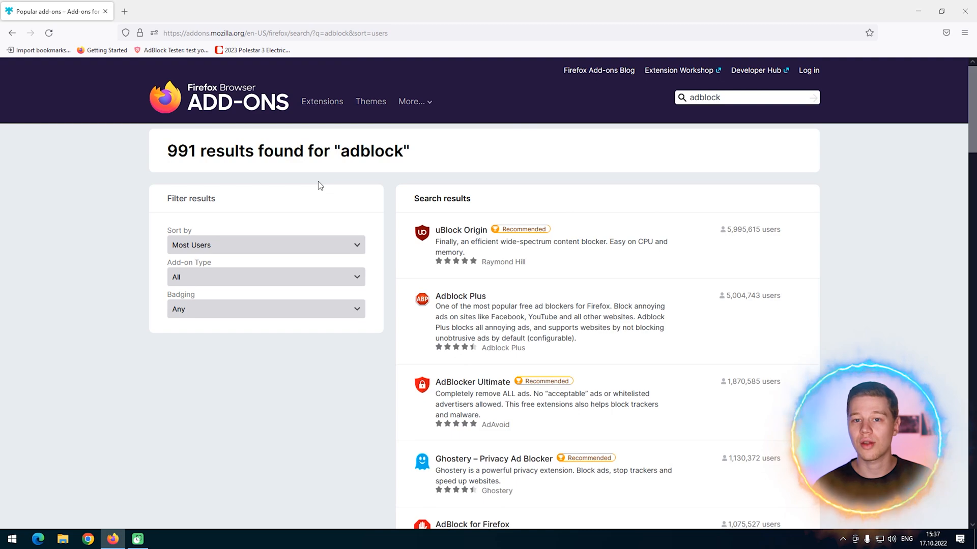
left_click(264, 245)
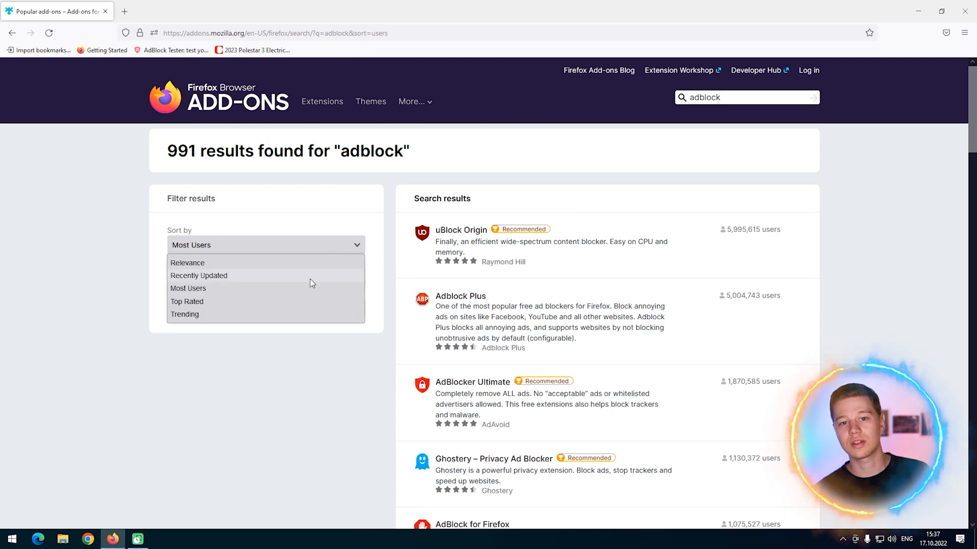
left_click(186, 302)
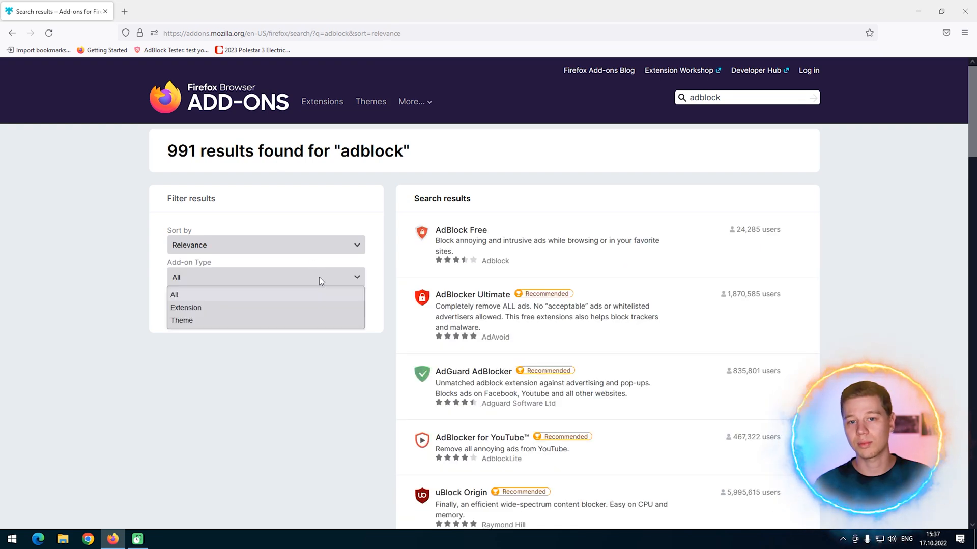
left_click(265, 308)
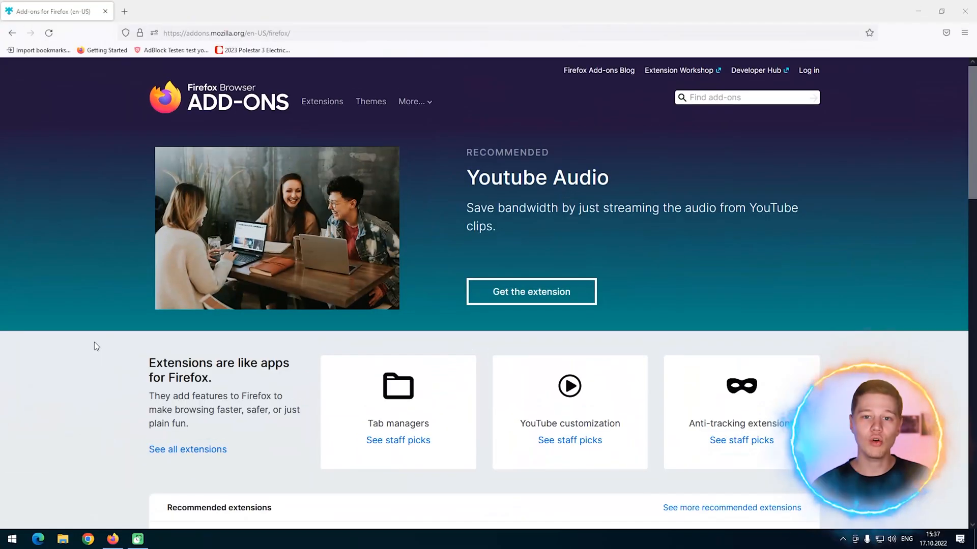
Search add-ons for 'adguard', keeping results sorted by relevance.
left_click(744, 97)
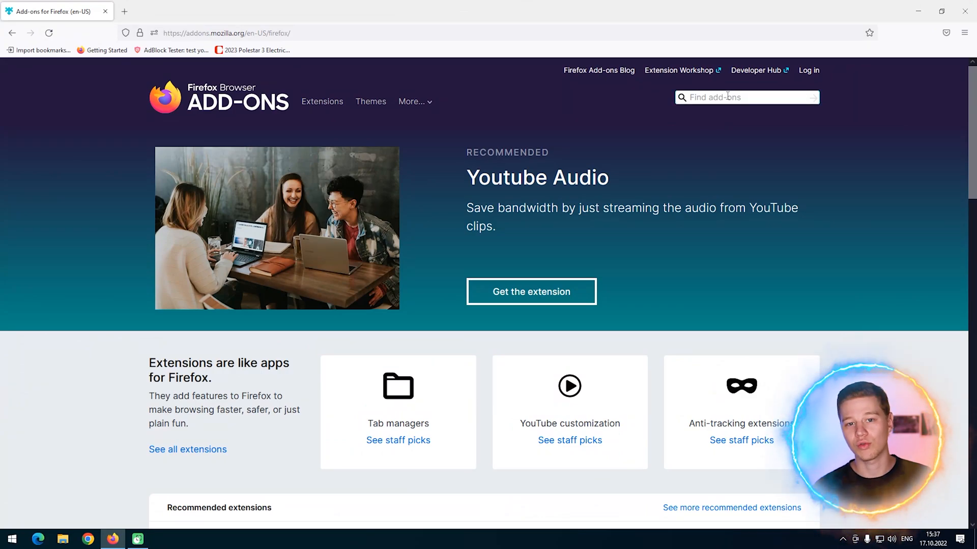
type("adblock")
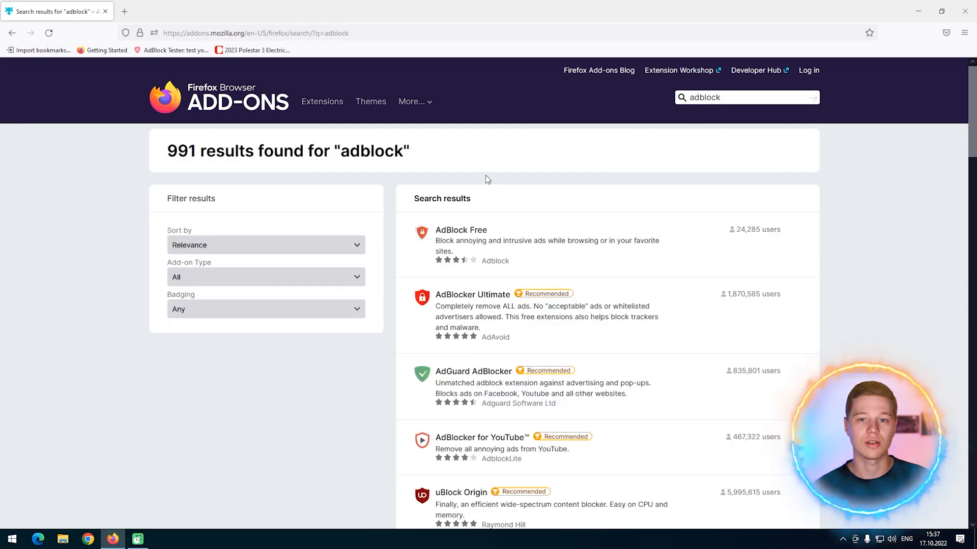
left_click(265, 141)
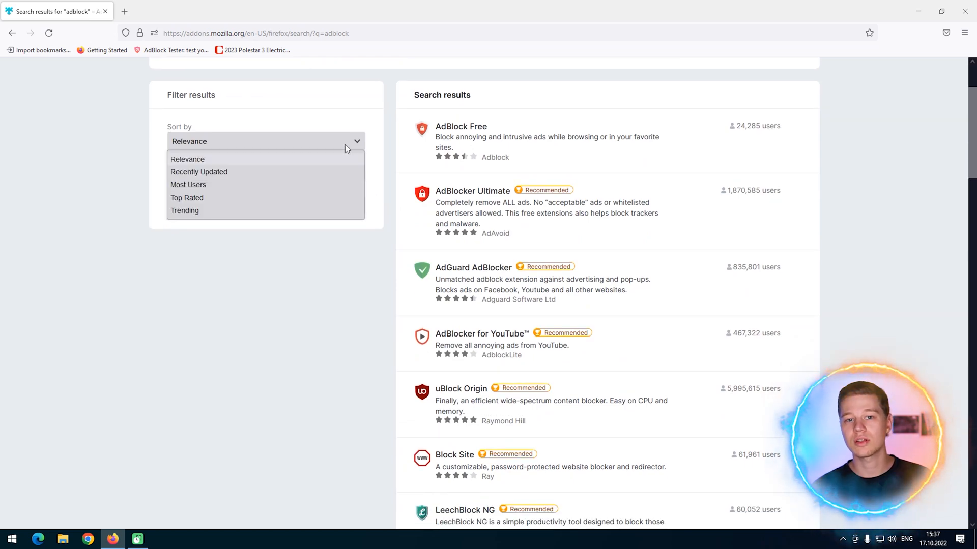
left_click(188, 184)
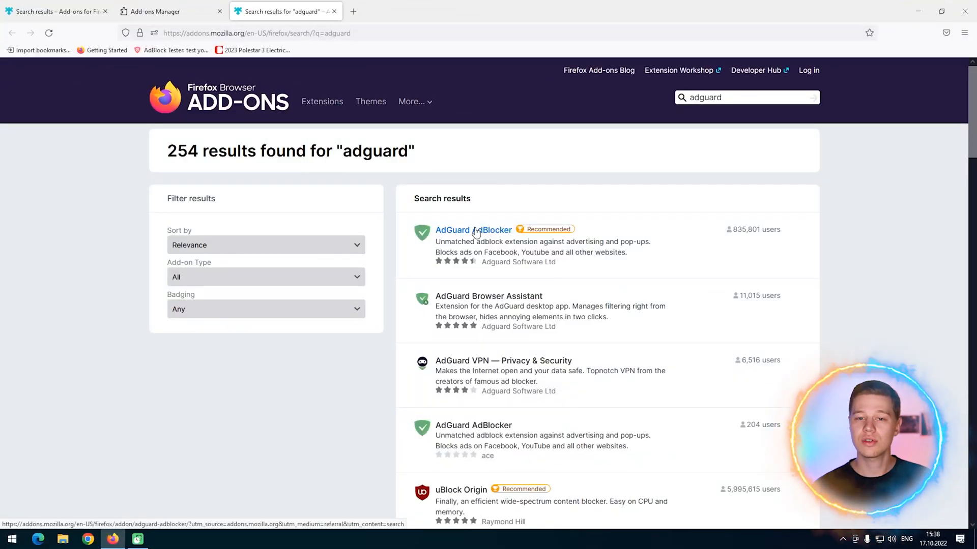
Add AdGuard AdBlocker to Firefox, close its filters tab, and allow it in private windows.
left_click(473, 230)
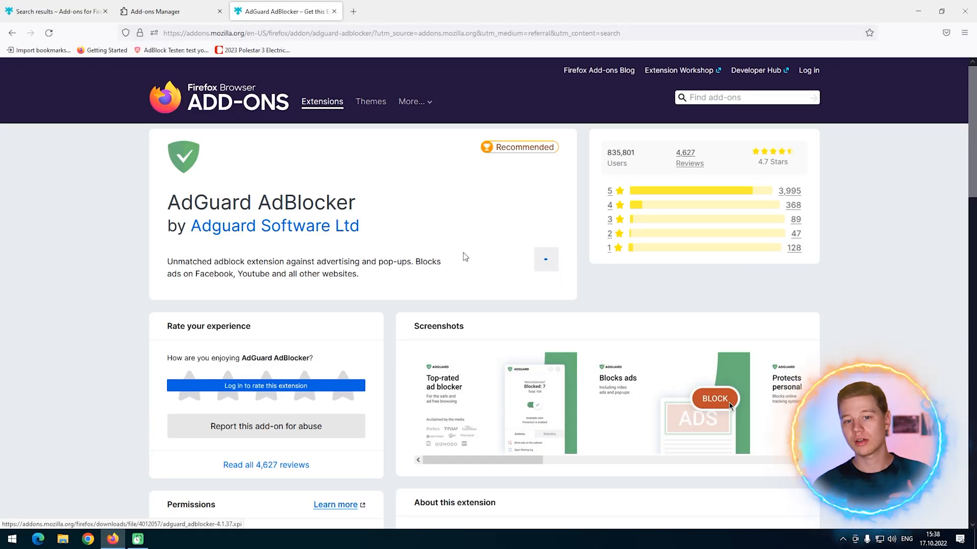
left_click(546, 258)
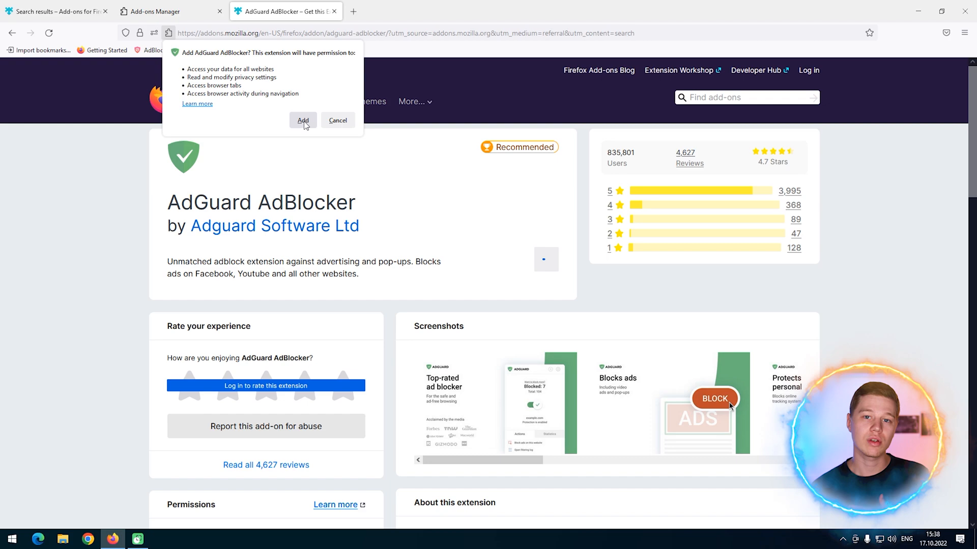
left_click(303, 120)
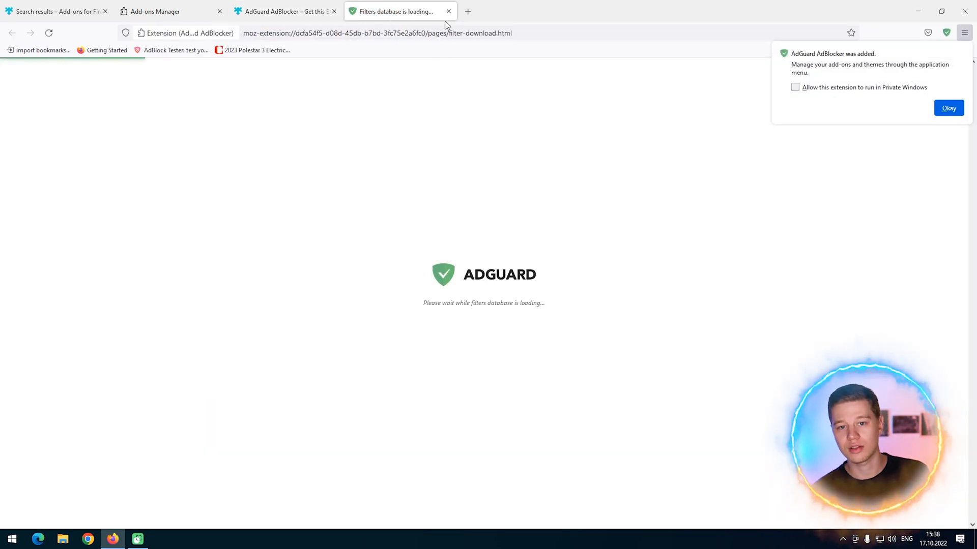
mouse_move(447, 11)
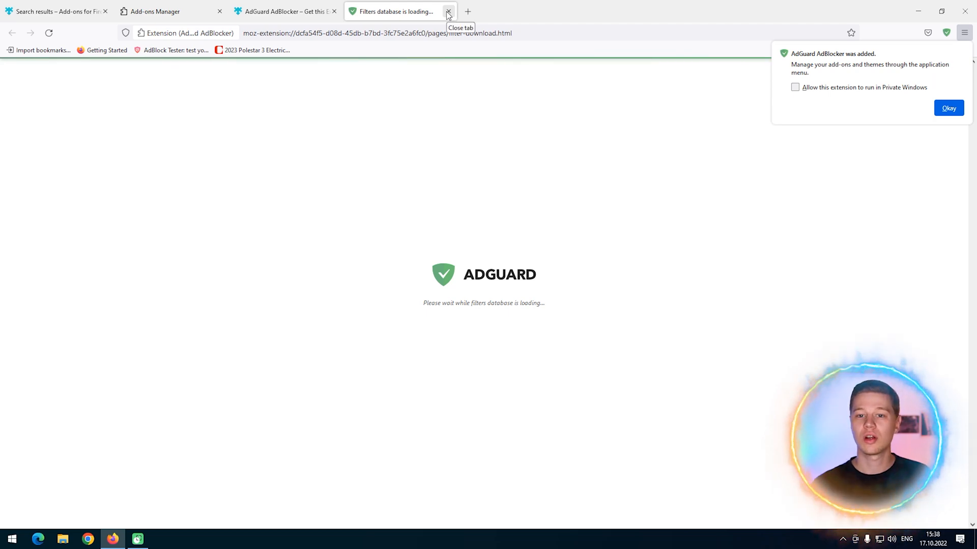
left_click(447, 11)
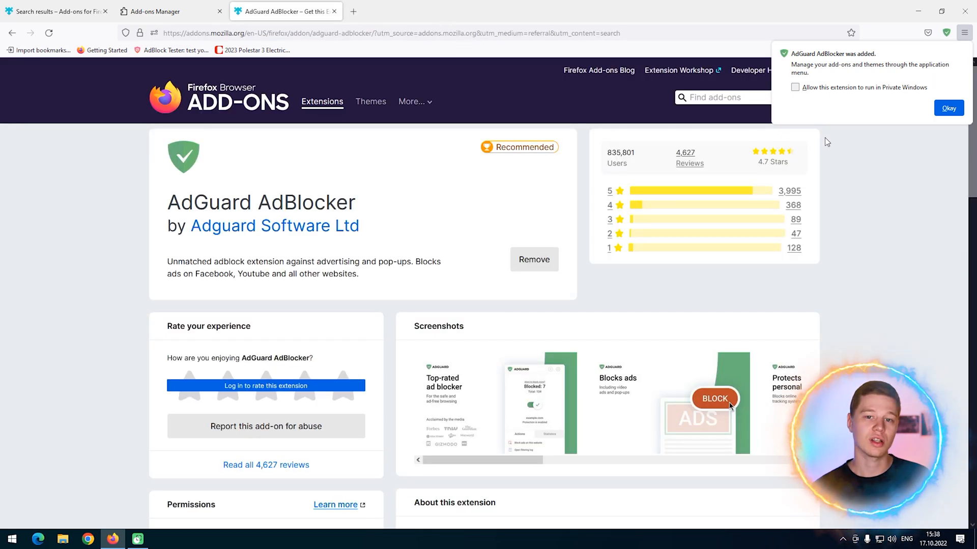
mouse_move(876, 86)
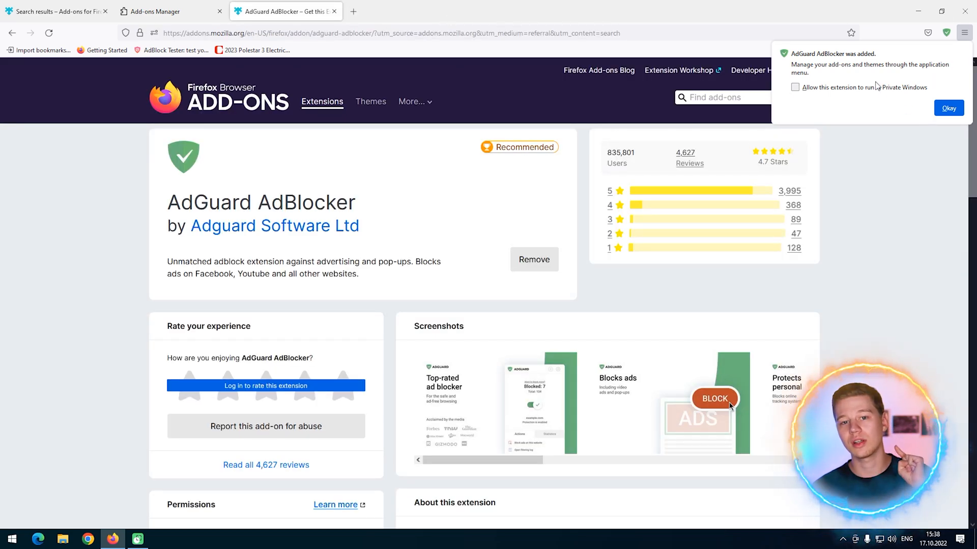
left_click(794, 87)
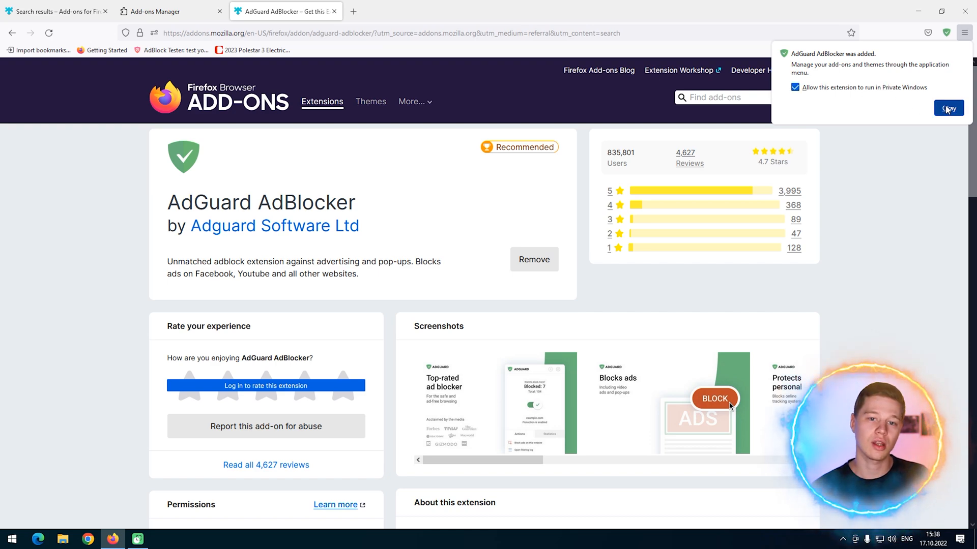
left_click(947, 108)
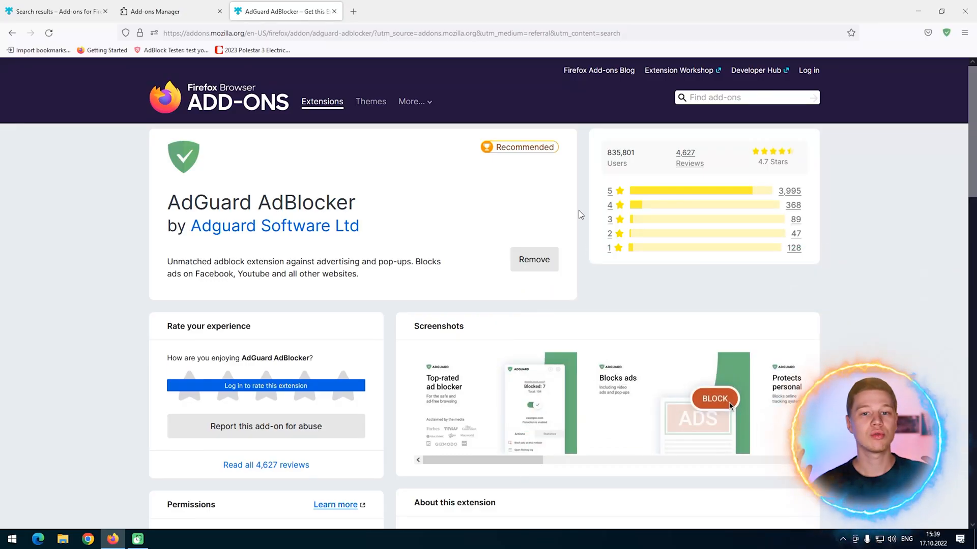
Open the Polestar bookmark in a new tab, then run AdBlock Tester and view its 84/100 score.
right_click(253, 49)
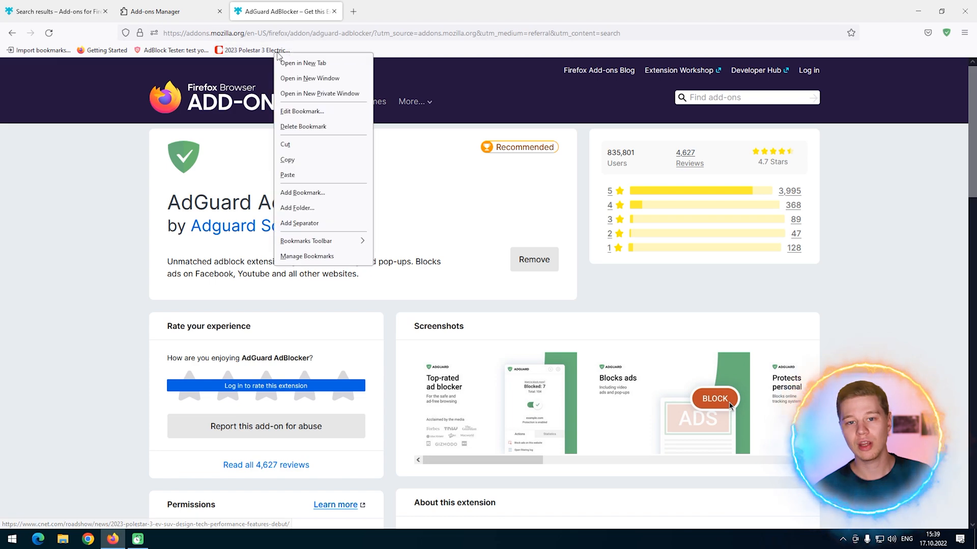
left_click(303, 62)
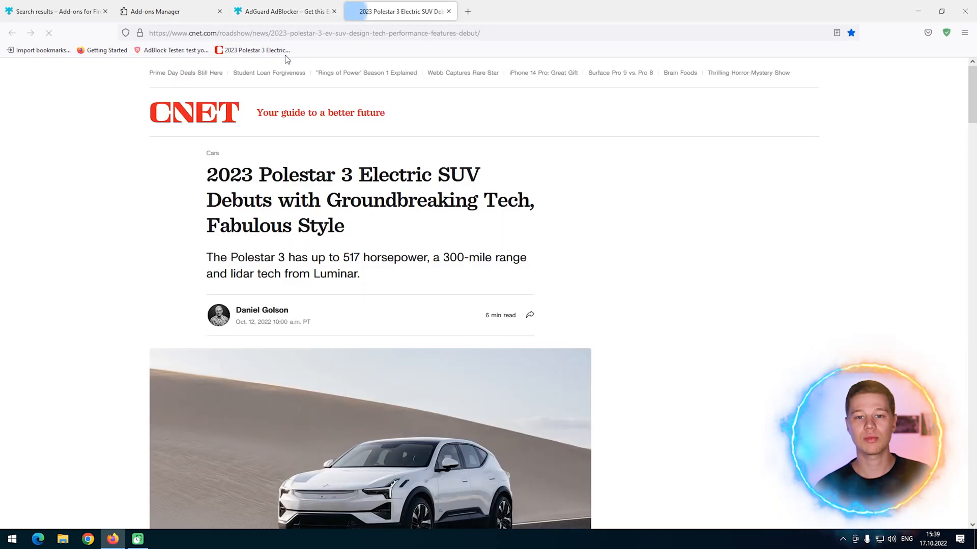
left_click(468, 12)
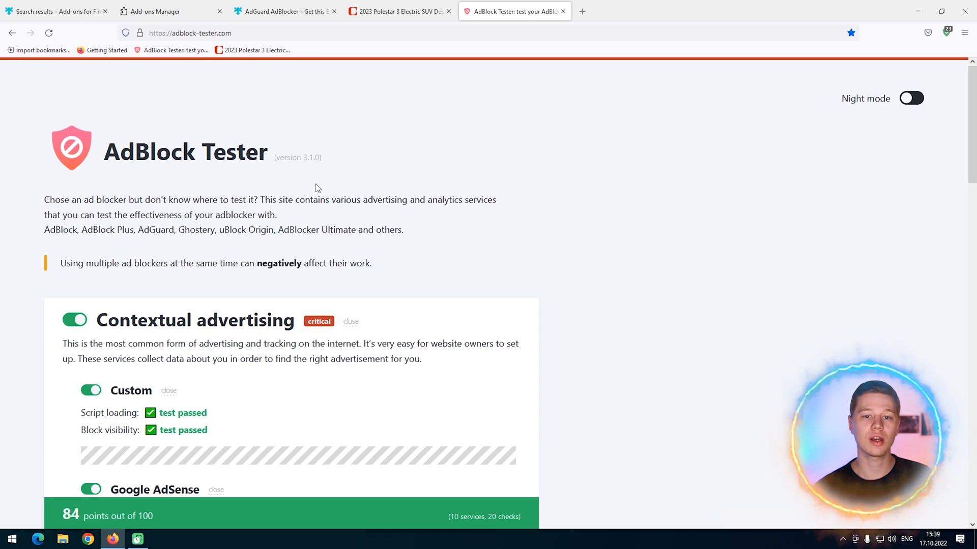
scroll("down", 3)
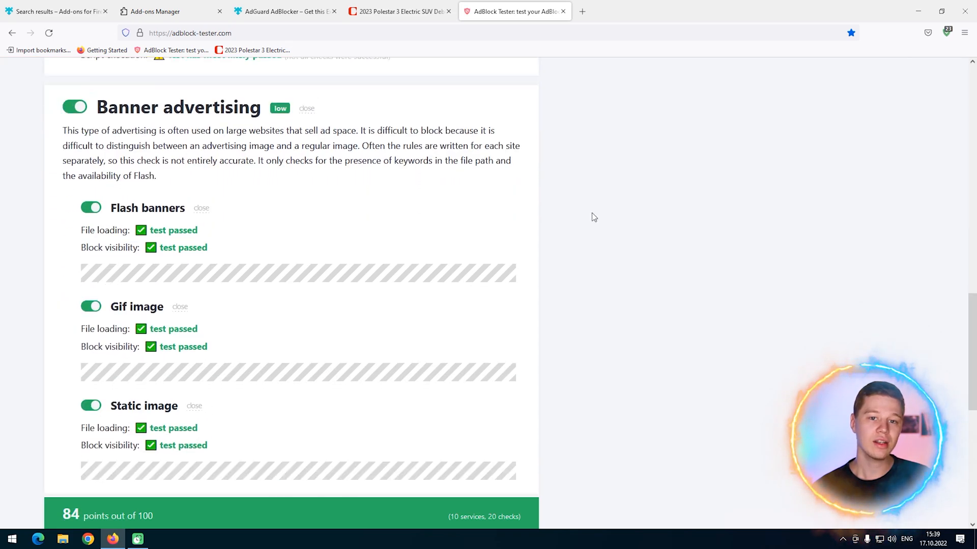
scroll("down", 3)
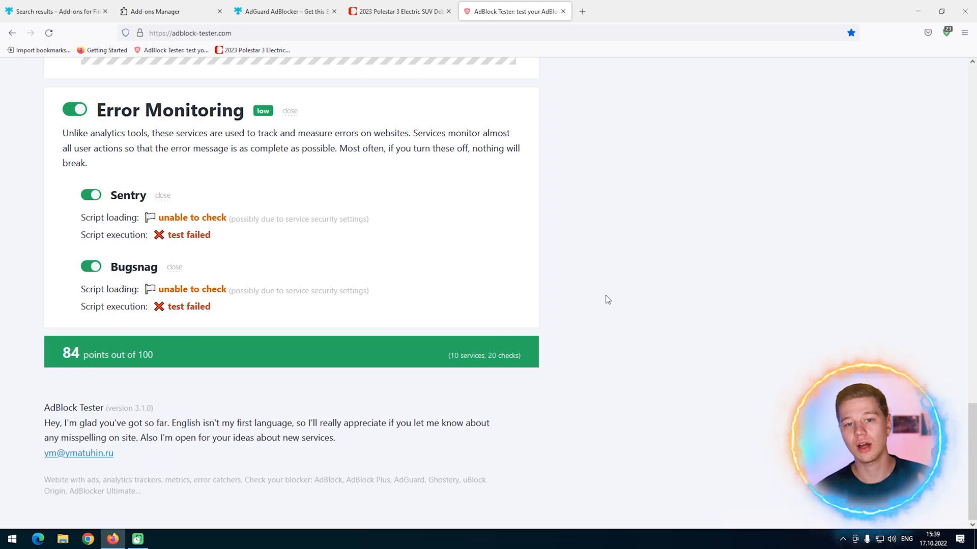
mouse_move(647, 242)
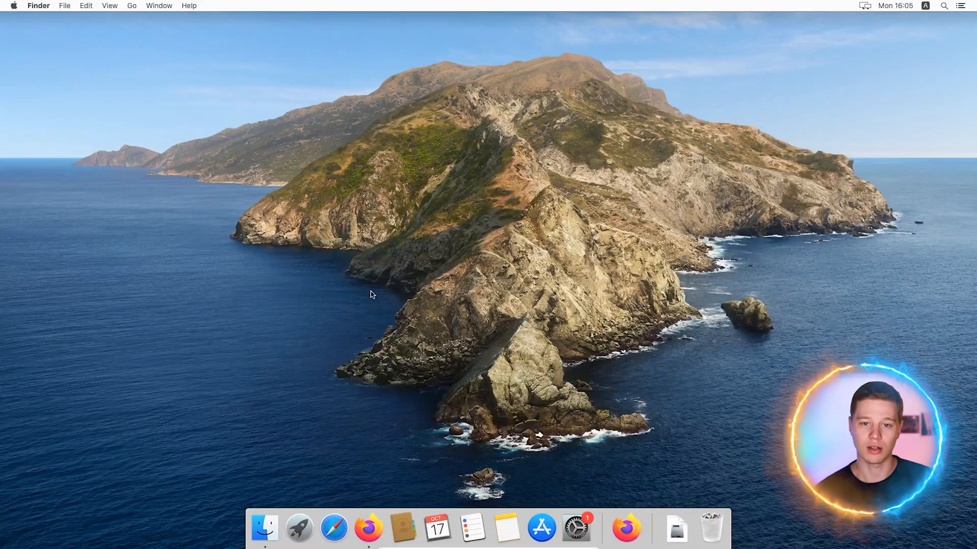
Find Adblock Plus by searching 'adb', install it, and open its General settings.
left_click(369, 529)
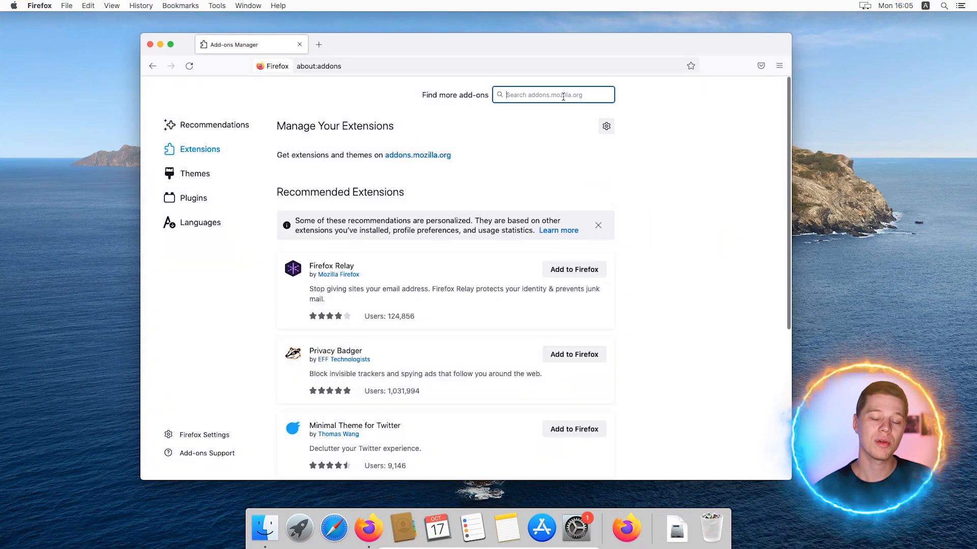
type("adb")
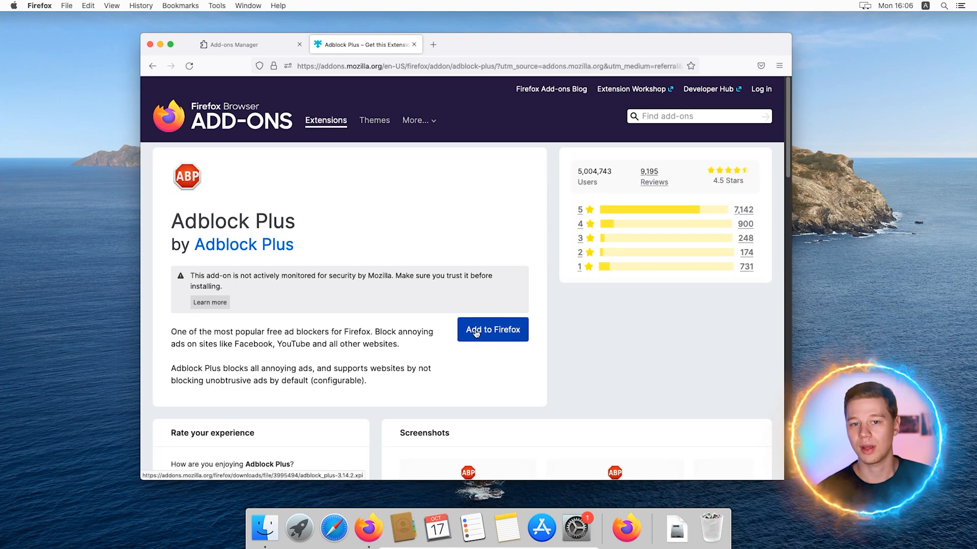
left_click(492, 330)
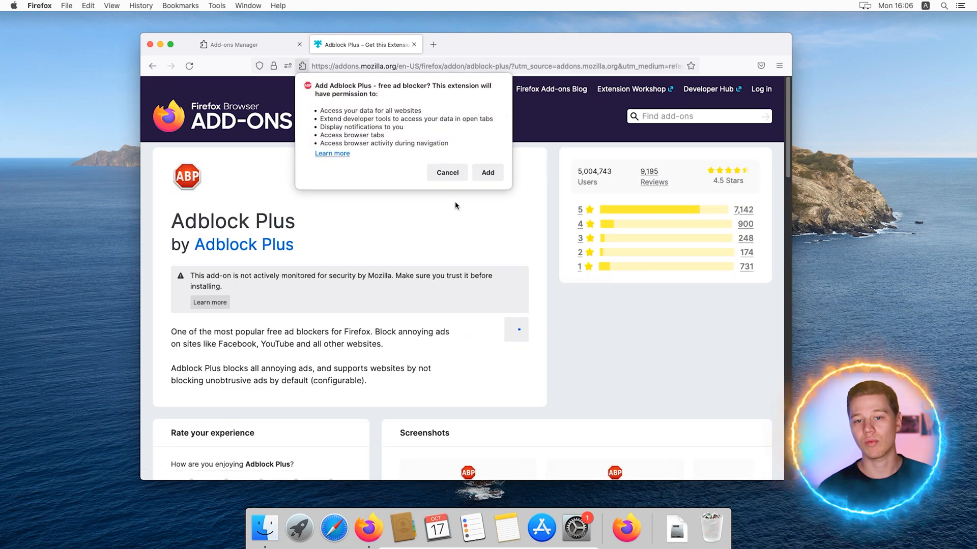
left_click(487, 173)
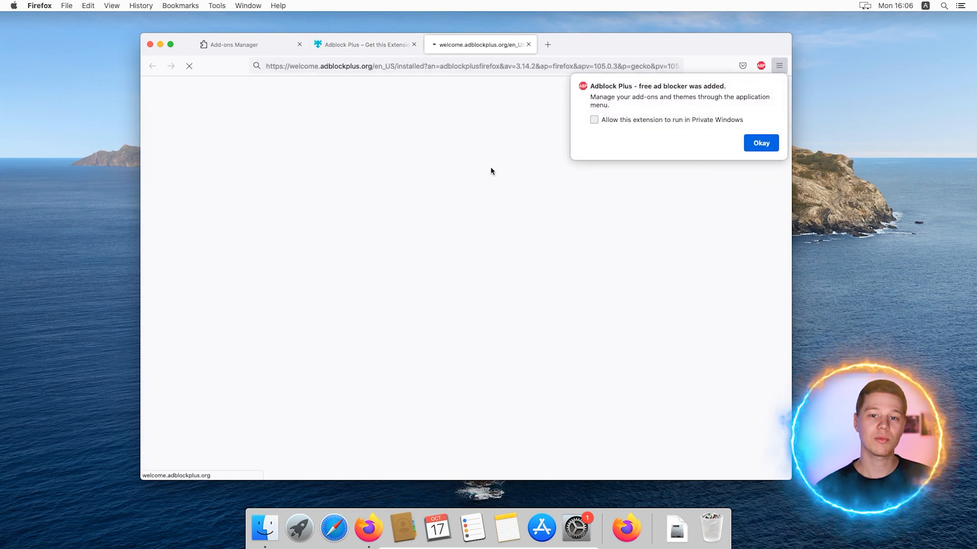
left_click(760, 143)
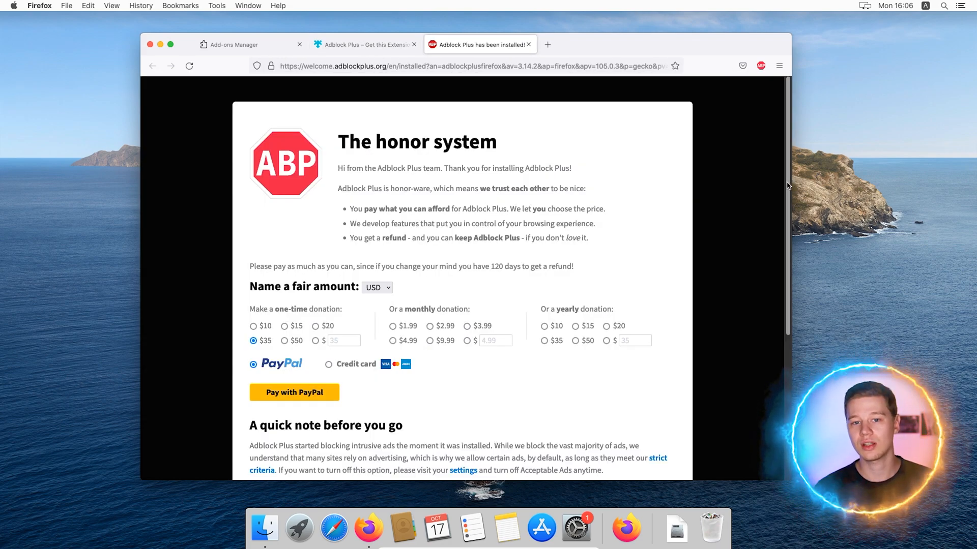
scroll("down", 3)
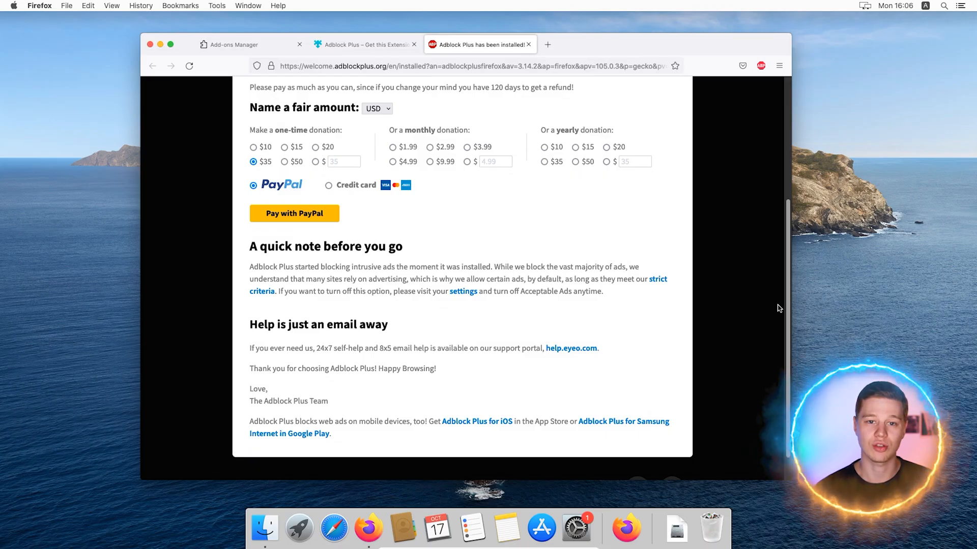
left_click(234, 44)
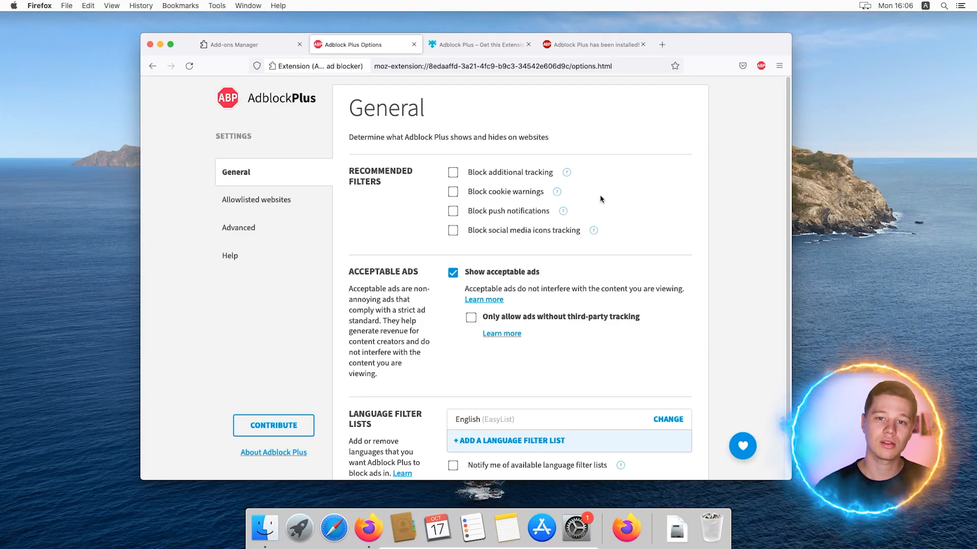
Review the Adblock Plus Allowlisted websites, Advanced and Help sections.
left_click(256, 199)
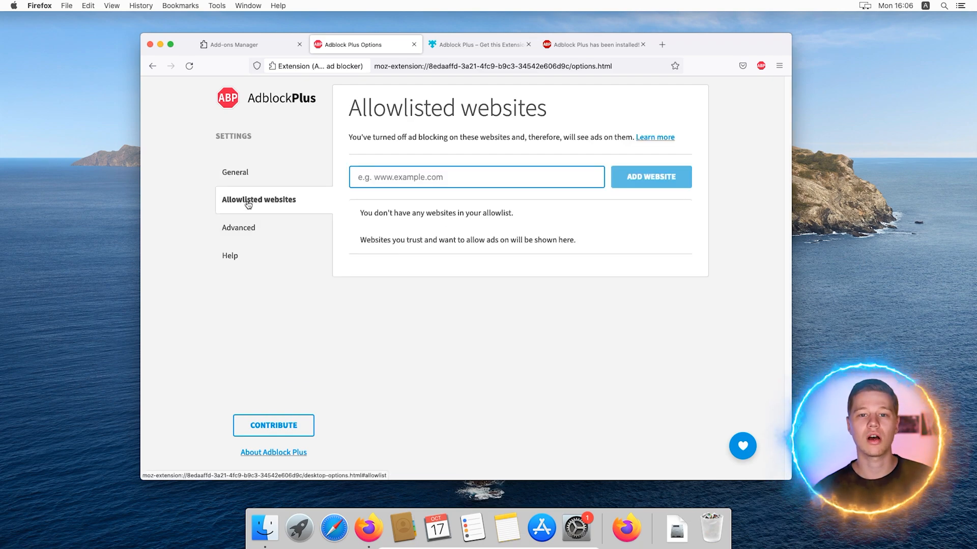
left_click(239, 227)
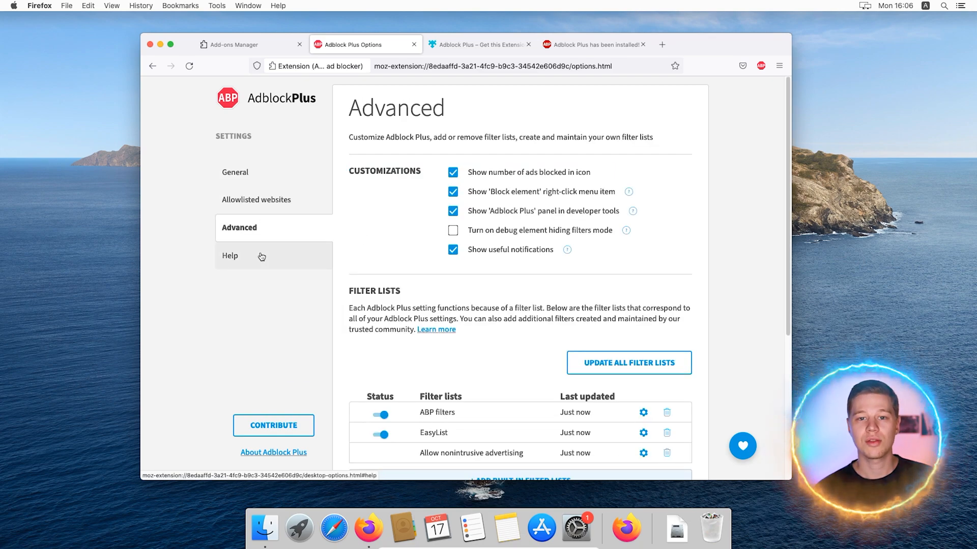
left_click(235, 172)
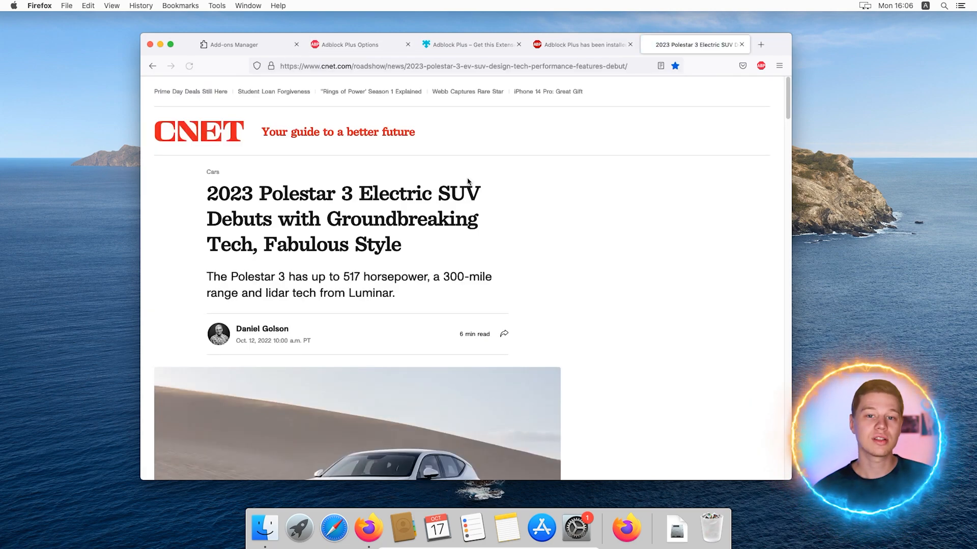
left_click(189, 66)
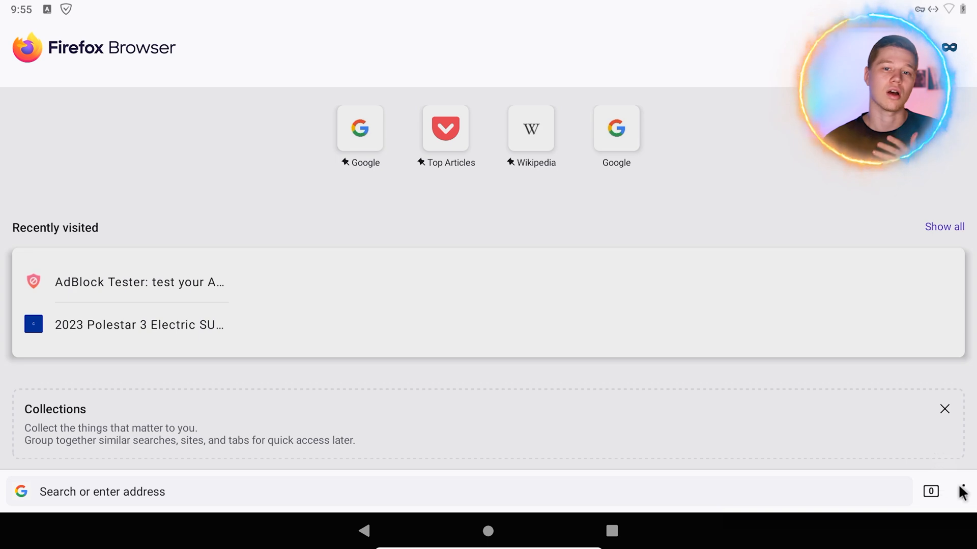
Add uBlock Origin from the Android Add-ons list and allow it in private browsing.
left_click(962, 491)
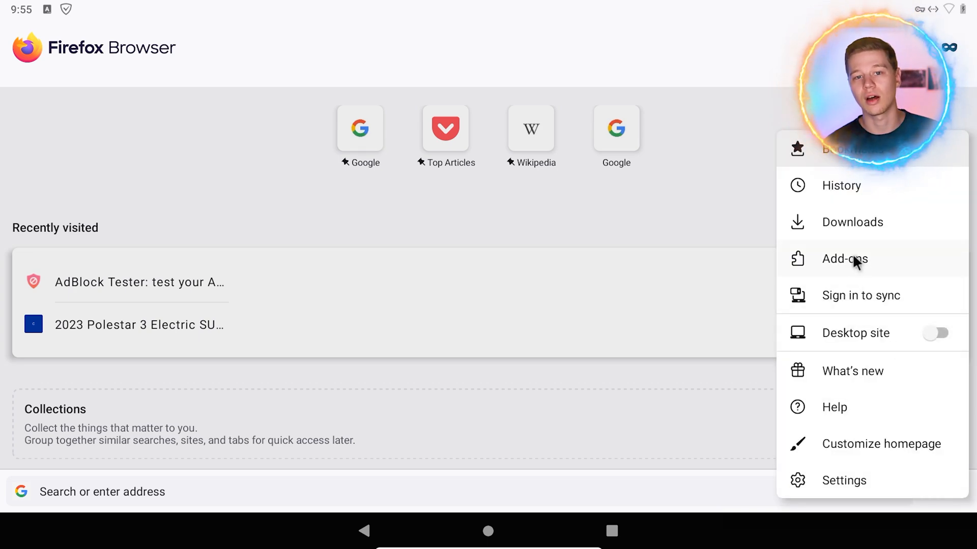
left_click(844, 258)
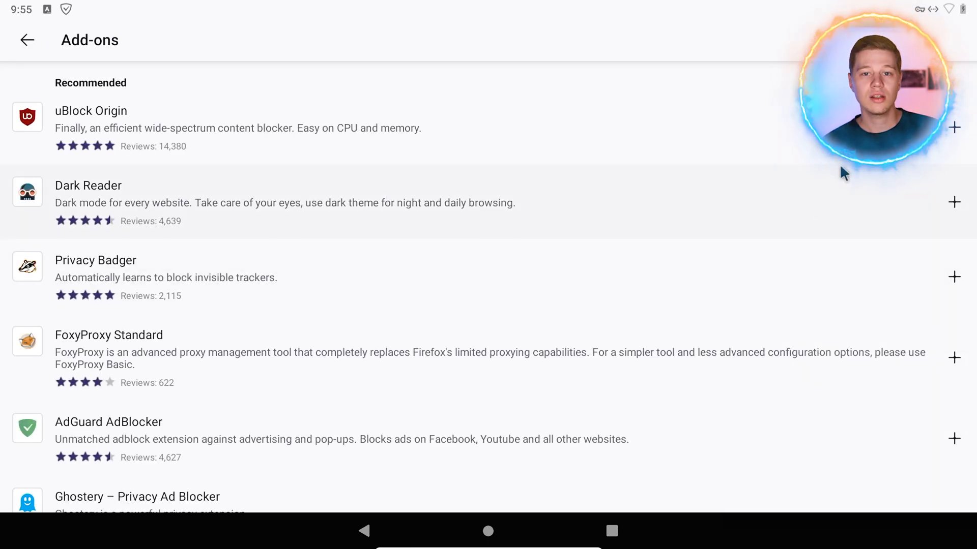
scroll("down", 3)
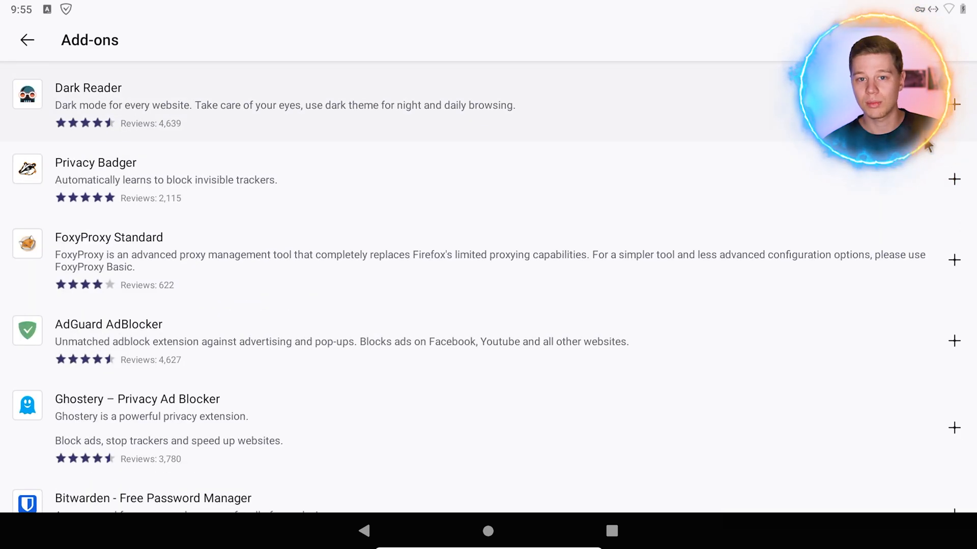
scroll("down", 3)
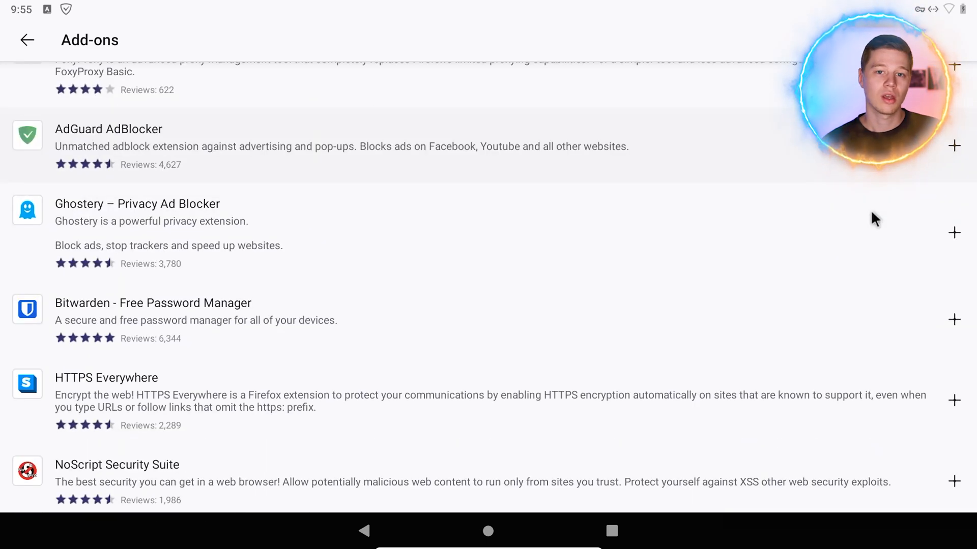
scroll("down", 3)
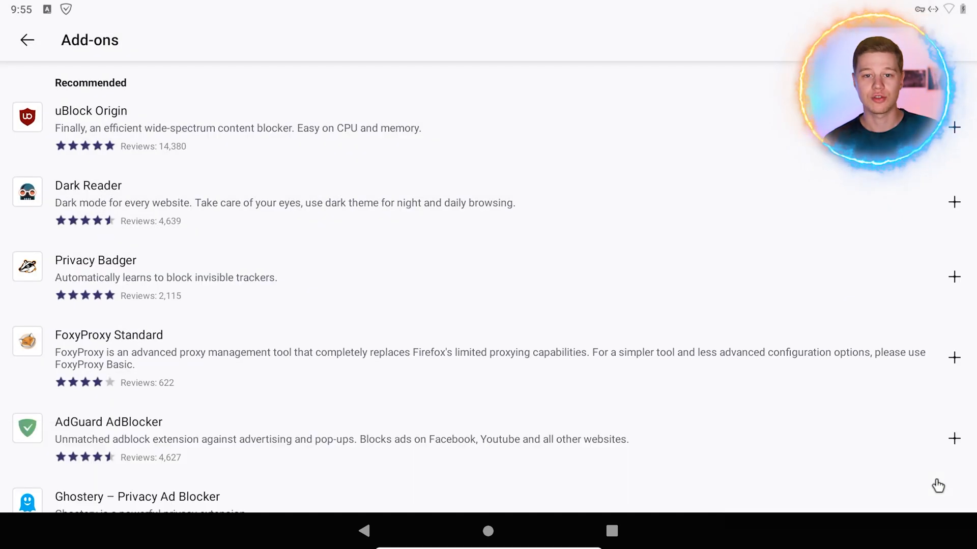
left_click(954, 127)
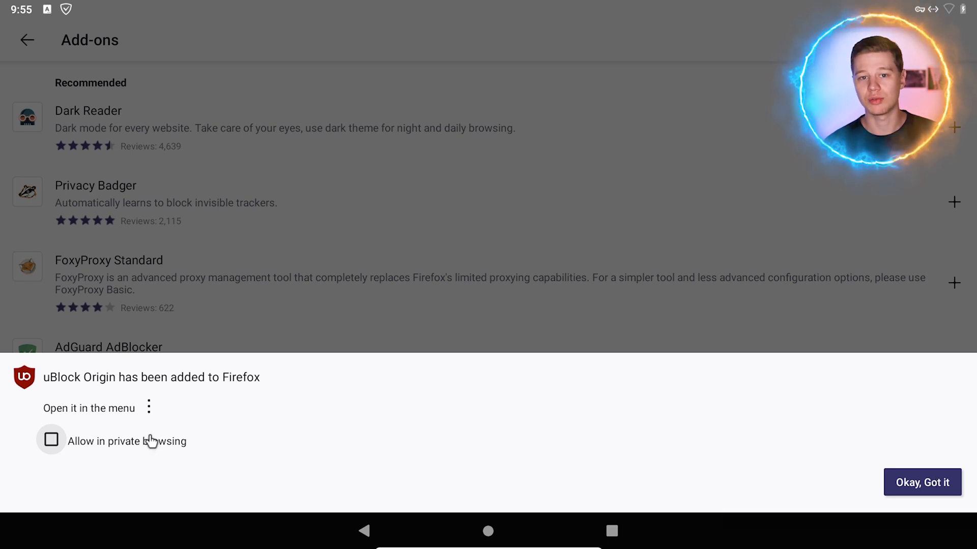
left_click(50, 440)
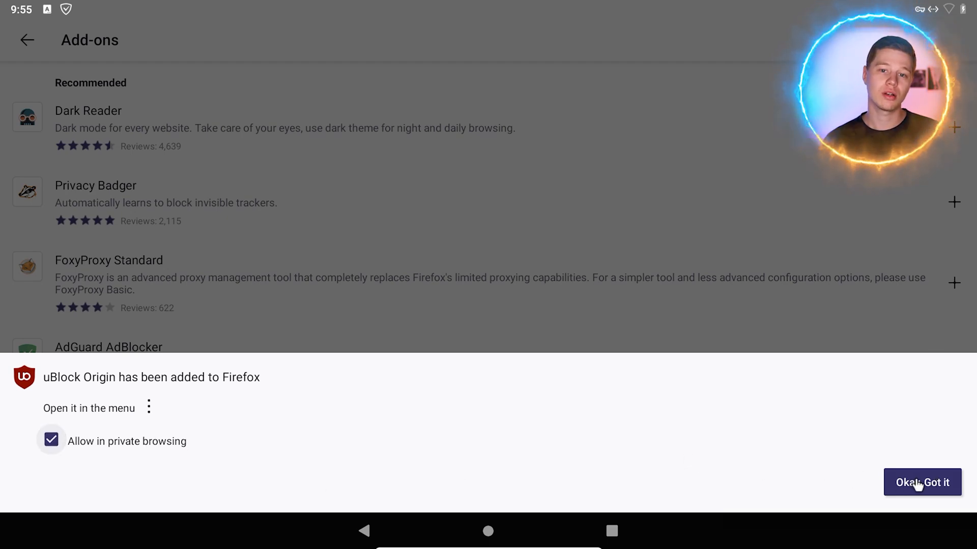
left_click(922, 482)
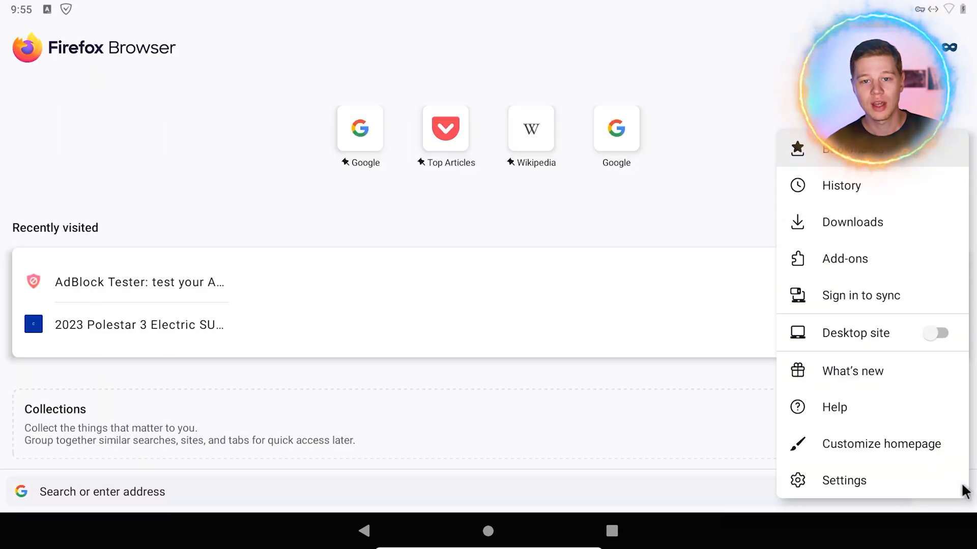
Check uBlock Origin in the add-ons list, then open the recent CNET Polestar 3 article.
left_click(844, 258)
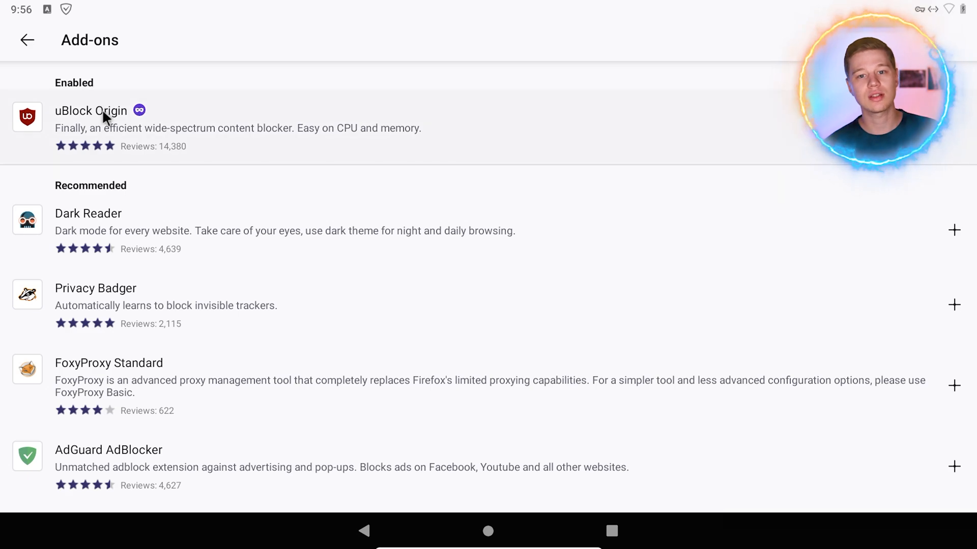
left_click(26, 40)
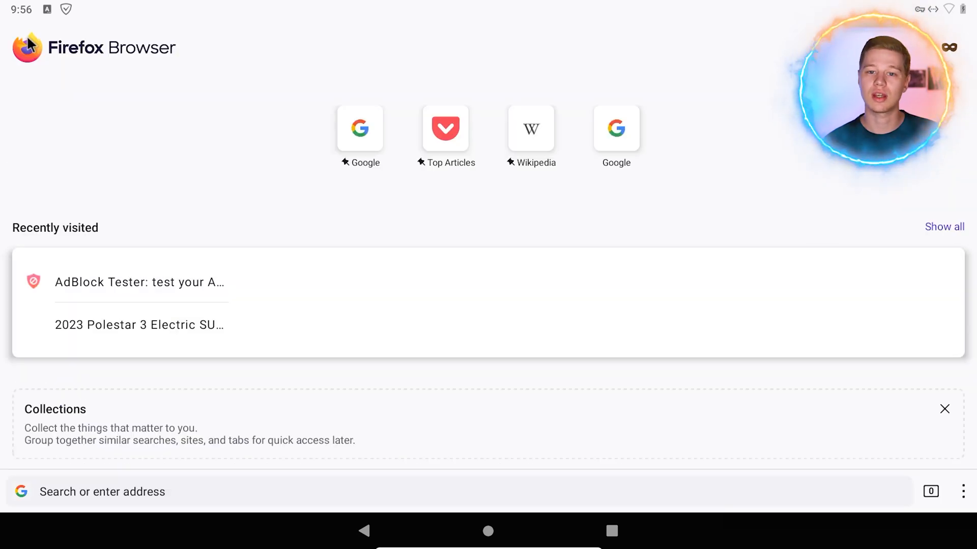
left_click(139, 324)
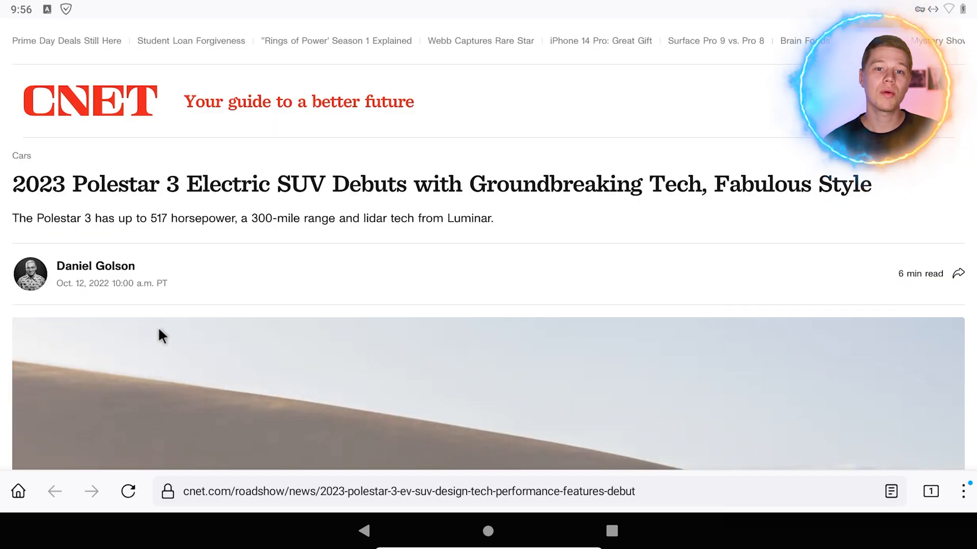
Scroll through the AdBlock Tester results to confirm the 100/100 score.
scroll("down", 3)
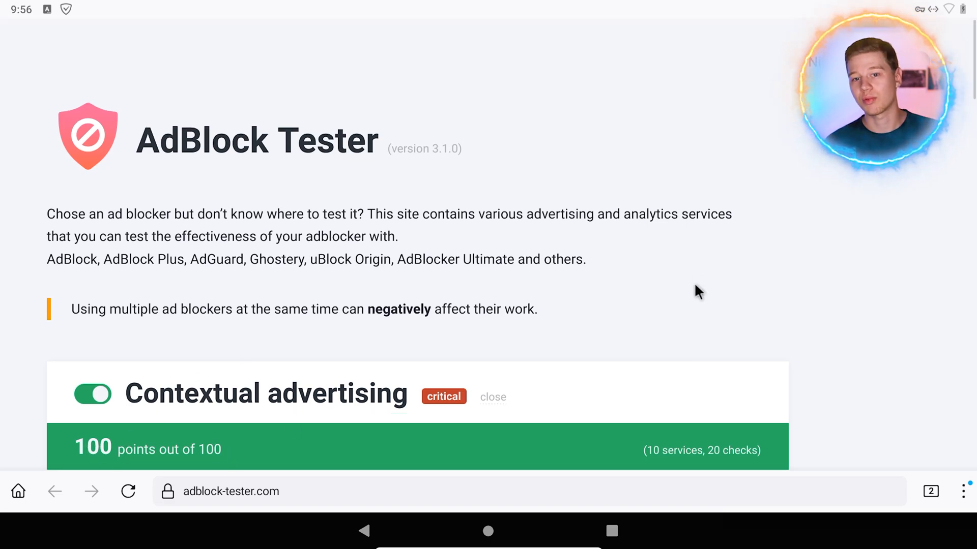
scroll("down", 3)
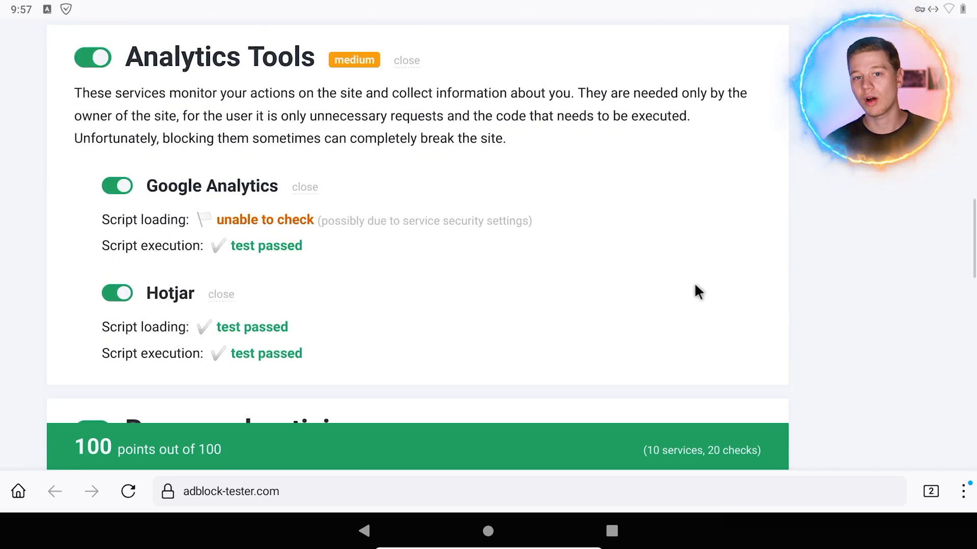
scroll("down", 3)
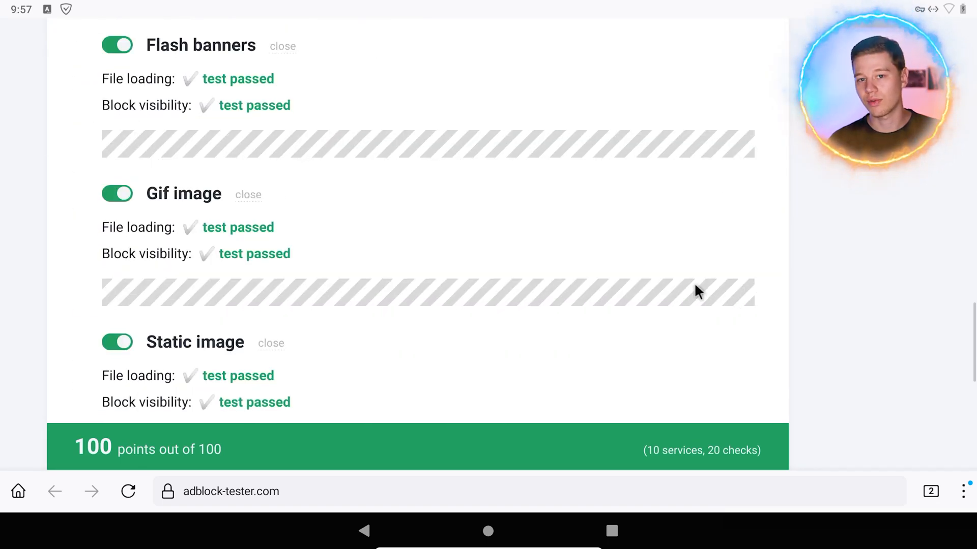
scroll("down", 3)
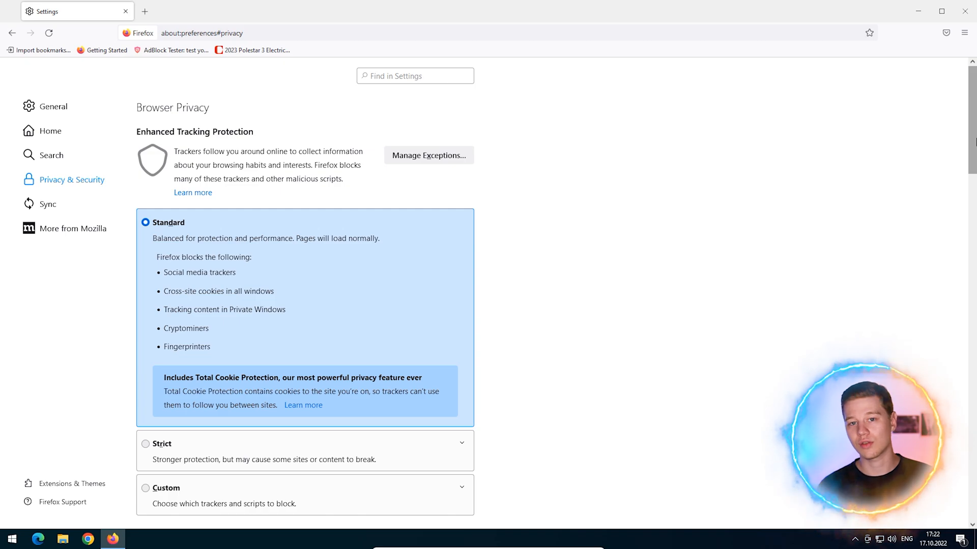
Choose Strict tracking protection in Privacy & Security, then open a blank tab.
scroll("down", 3)
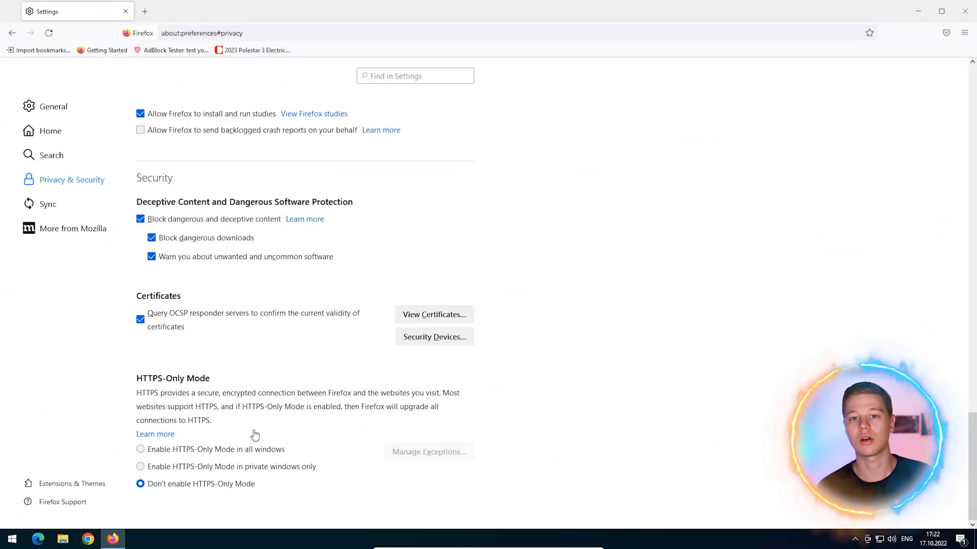
left_click(140, 449)
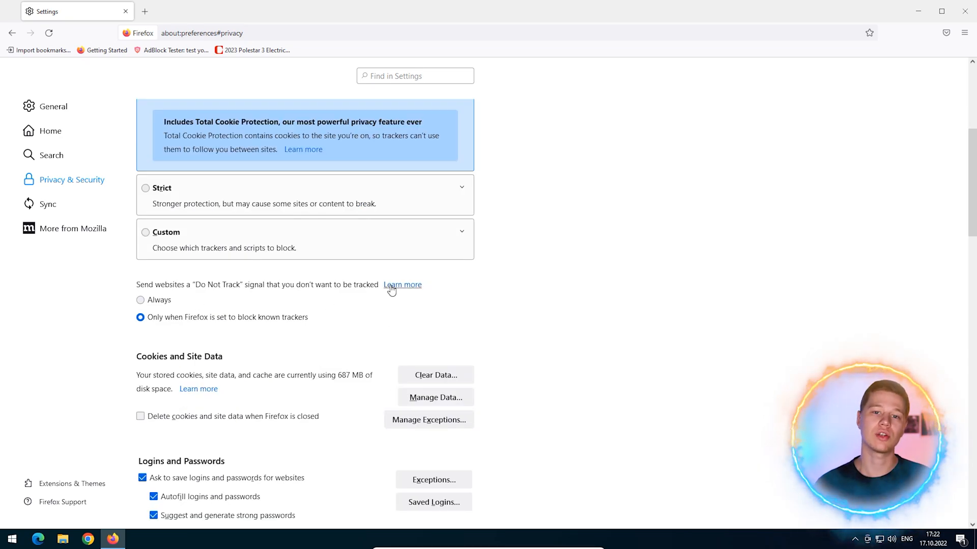
scroll("up", 3)
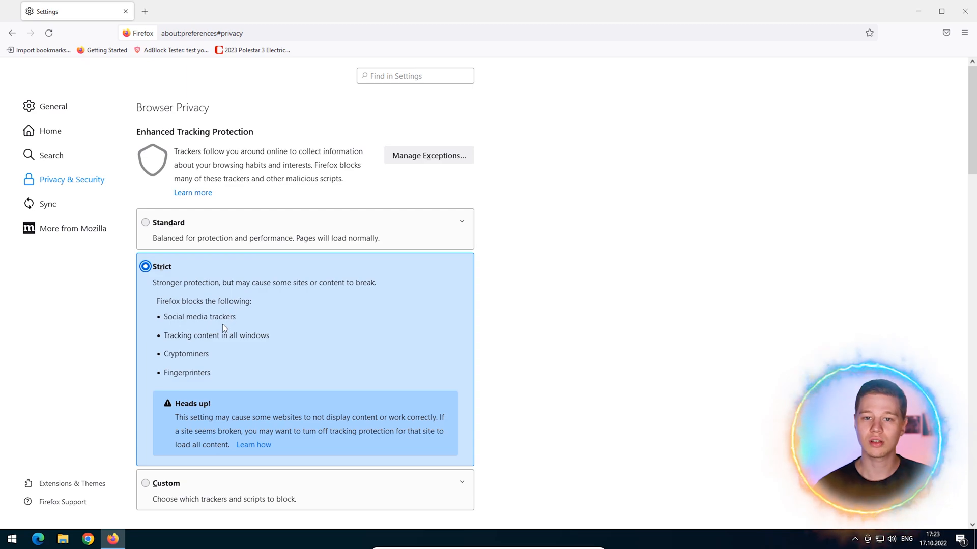
left_click(238, 11)
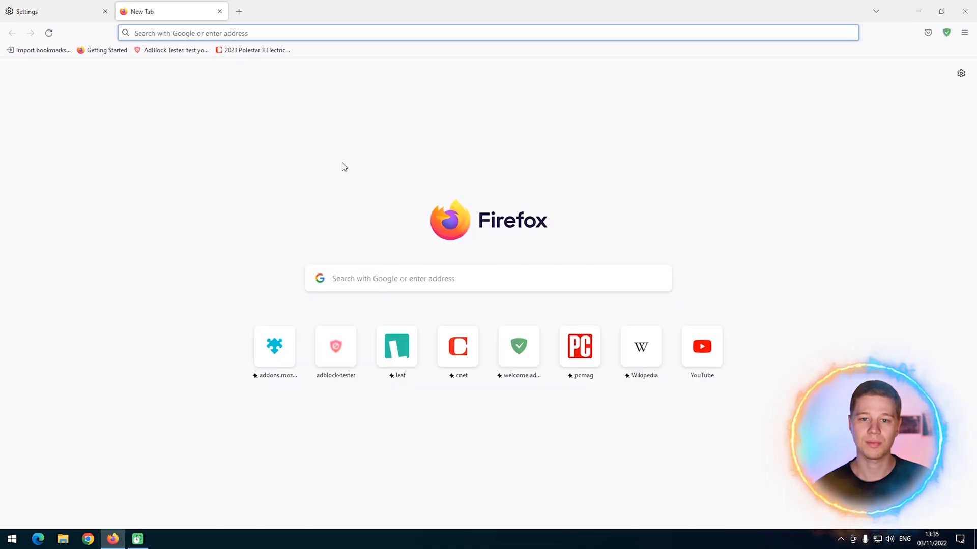
mouse_move(579, 347)
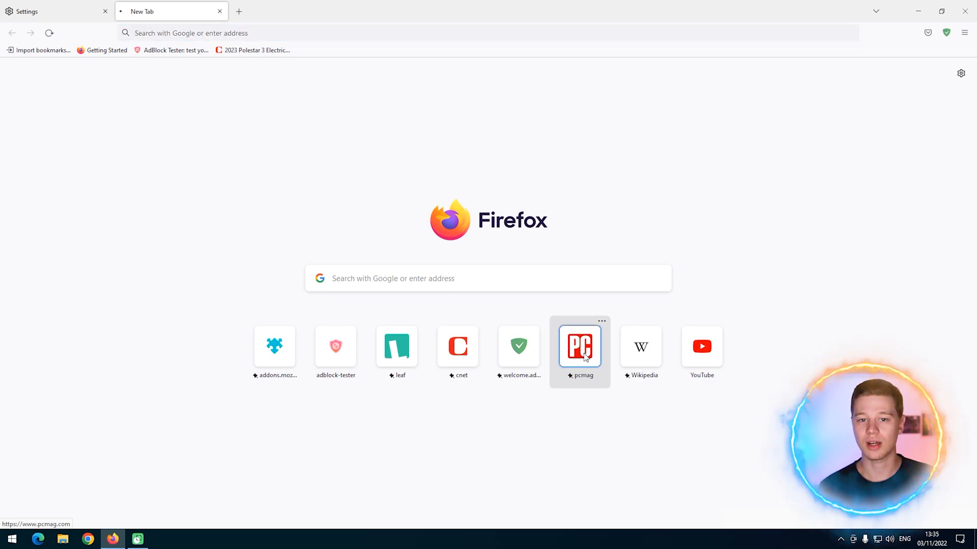
Open PCMag, switch off its tracking protection from the shield, and return to Settings.
left_click(579, 347)
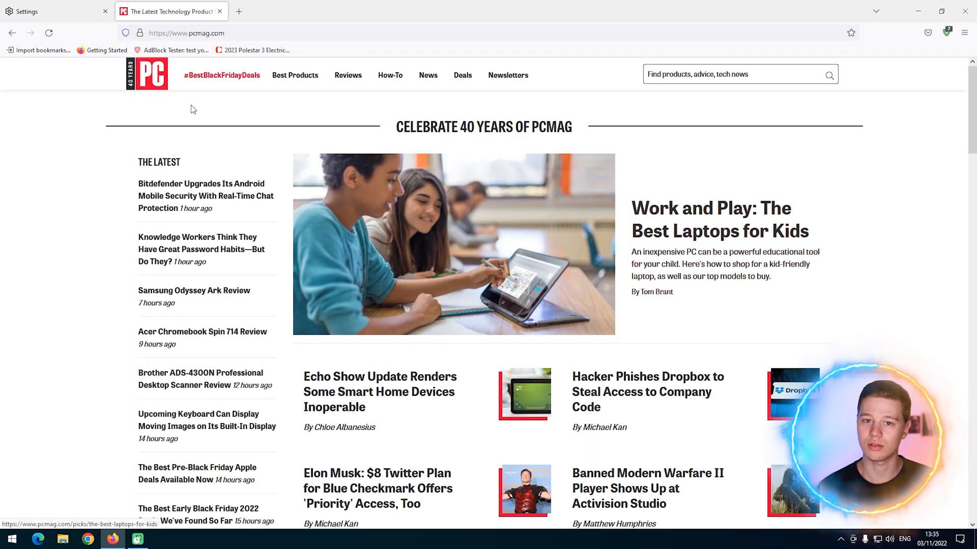
left_click(126, 33)
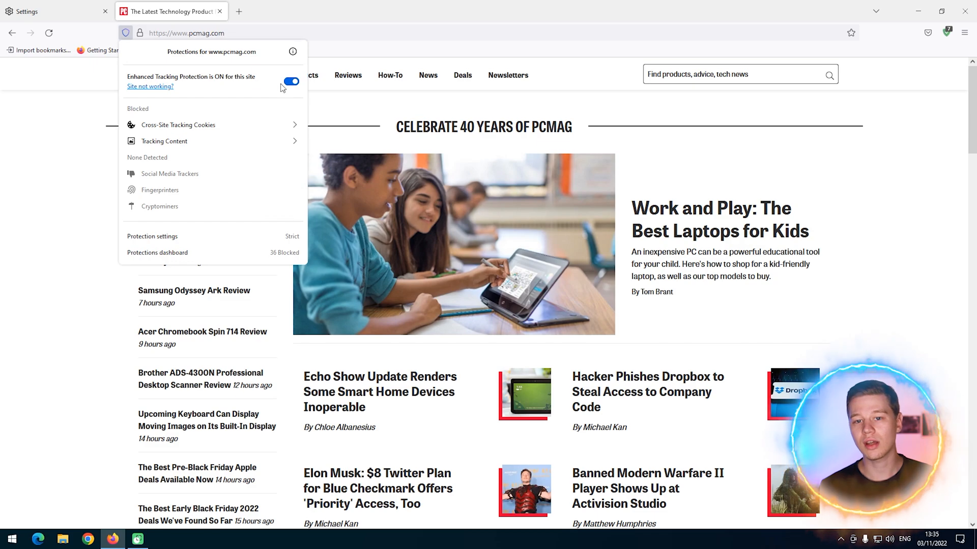
left_click(291, 81)
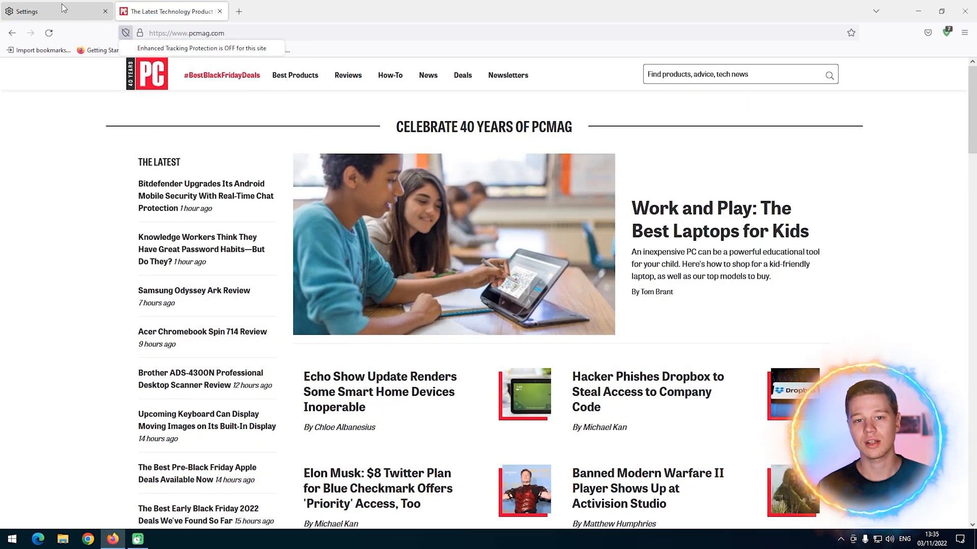
left_click(37, 11)
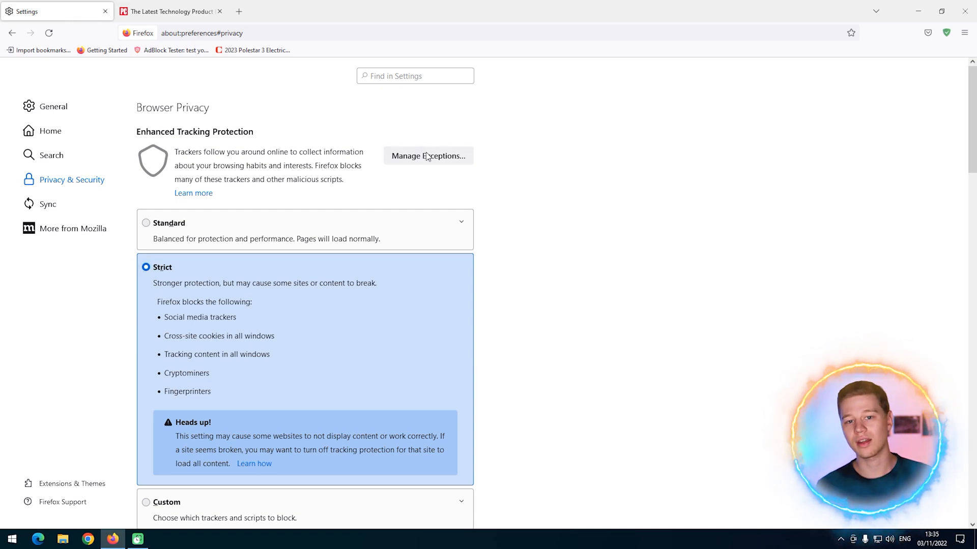
Inspect the pcmag.com entry in Manage Exceptions and close without saving.
left_click(427, 155)
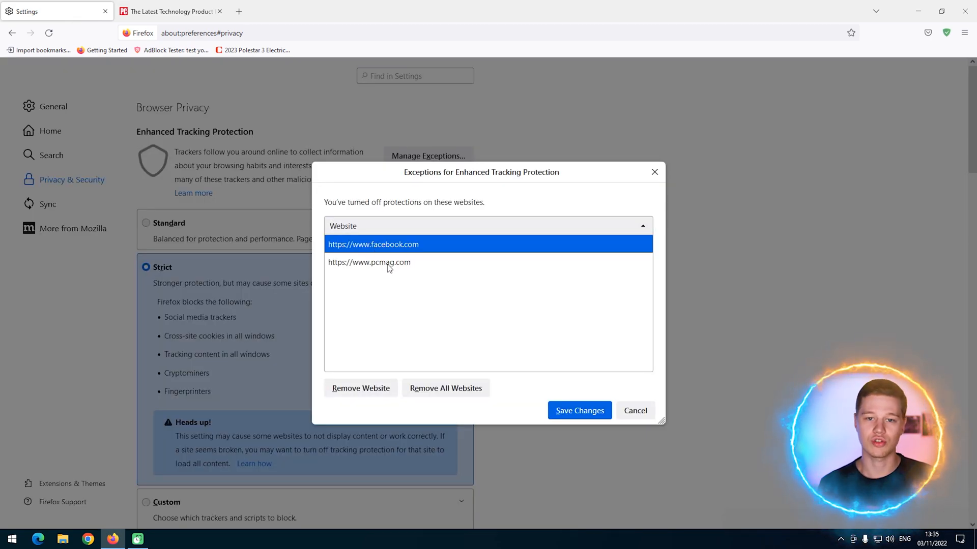
left_click(369, 261)
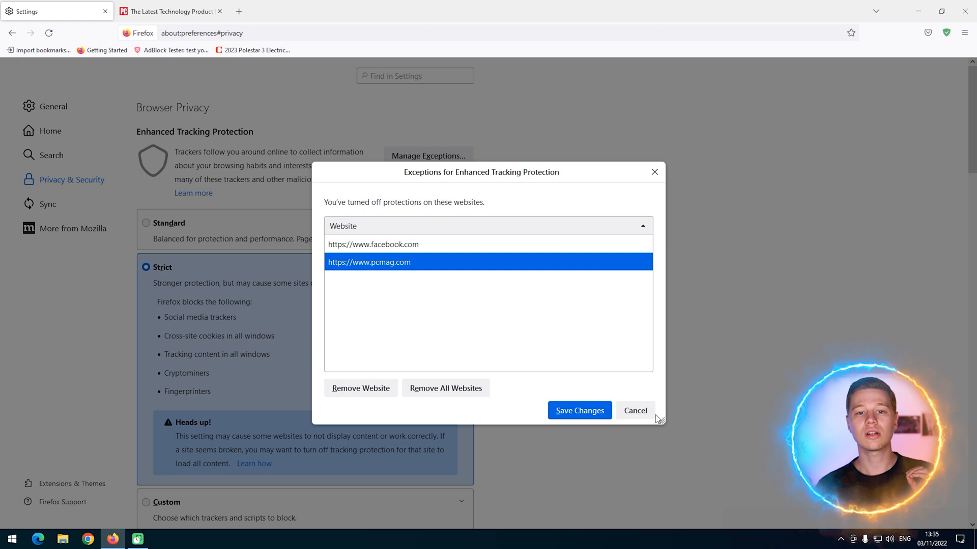
left_click(634, 411)
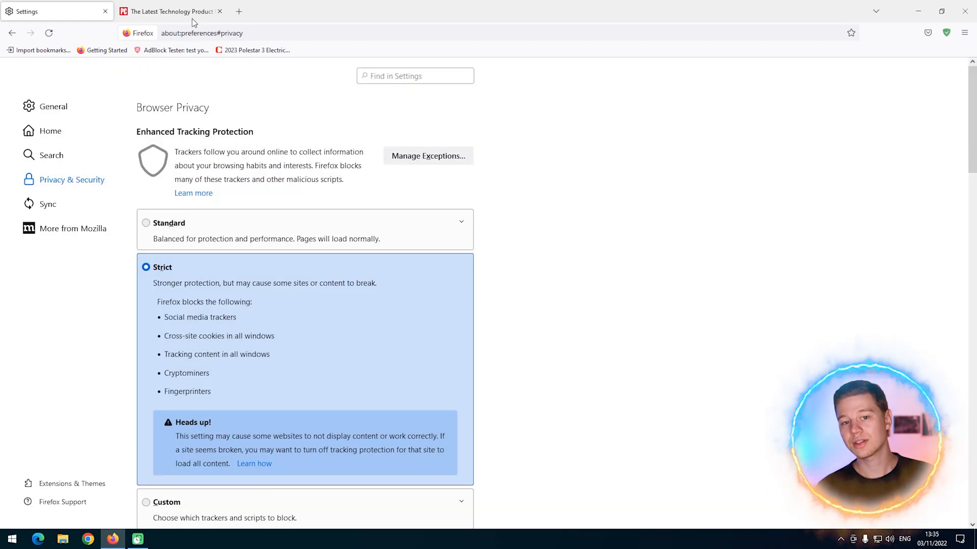
Recheck PCMag's shield status, then confirm only facebook.com remains excepted.
left_click(169, 11)
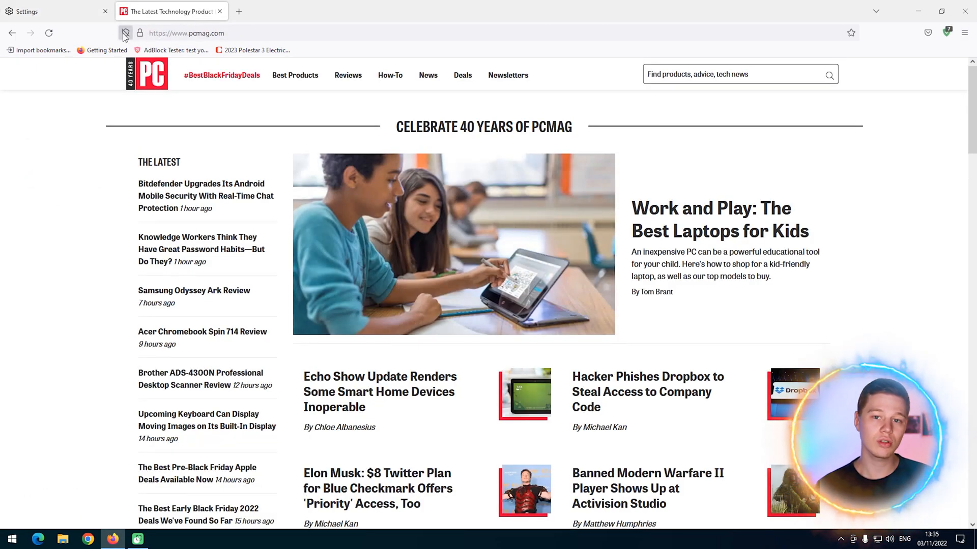
left_click(125, 33)
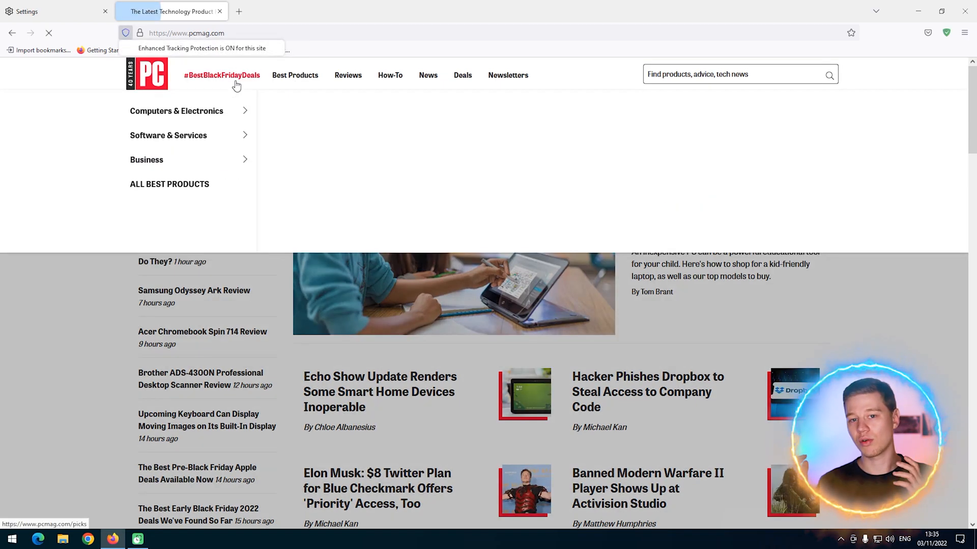
left_click(37, 11)
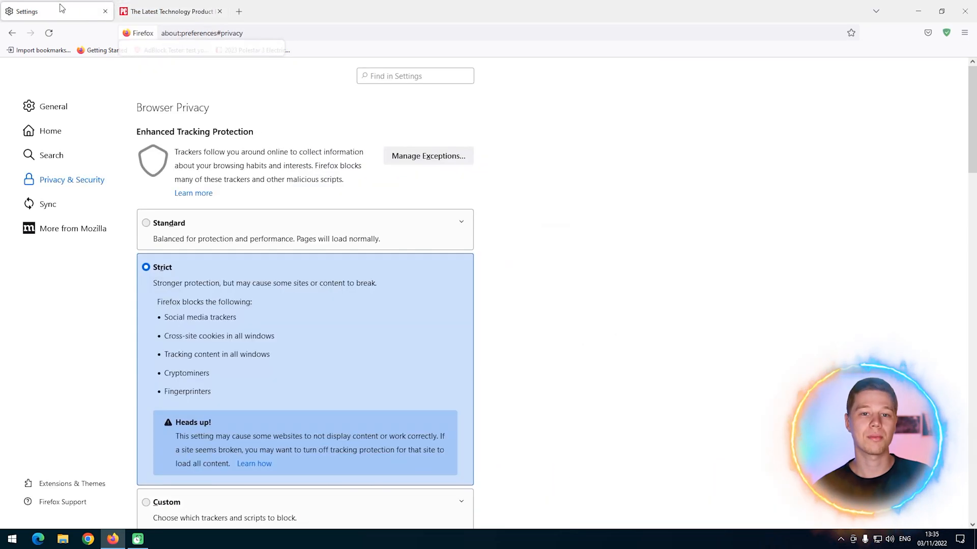
left_click(427, 155)
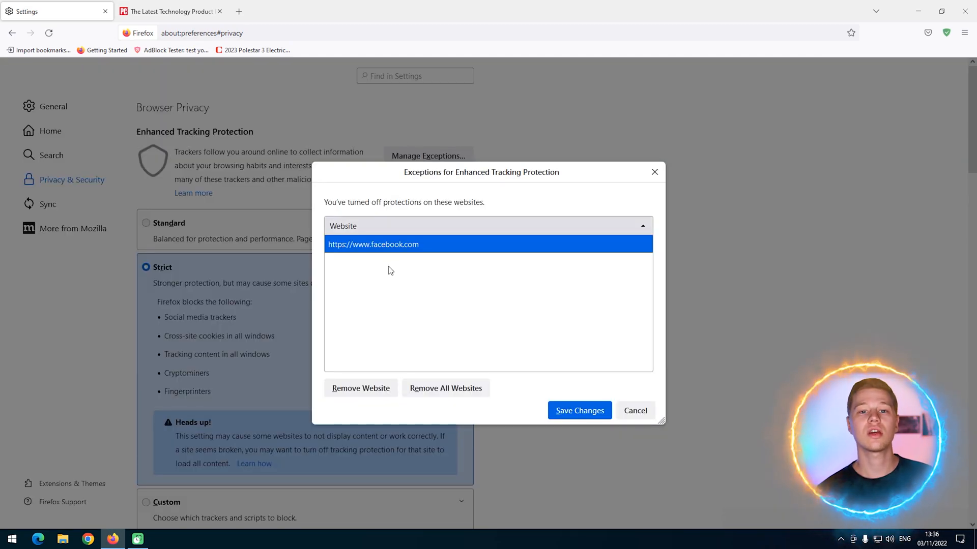
left_click(634, 411)
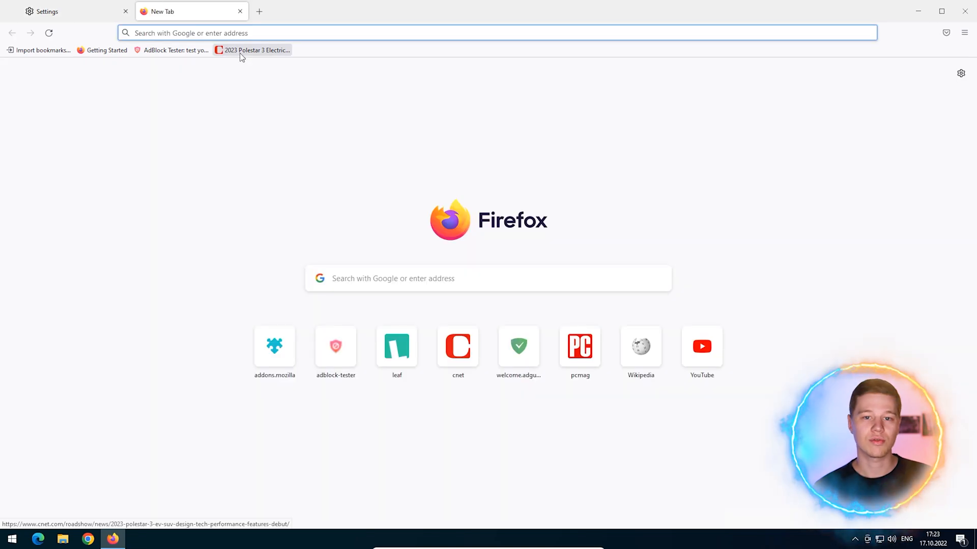
Open Add-ons and Themes from the Firefox menu and scroll through the page.
left_click(963, 33)
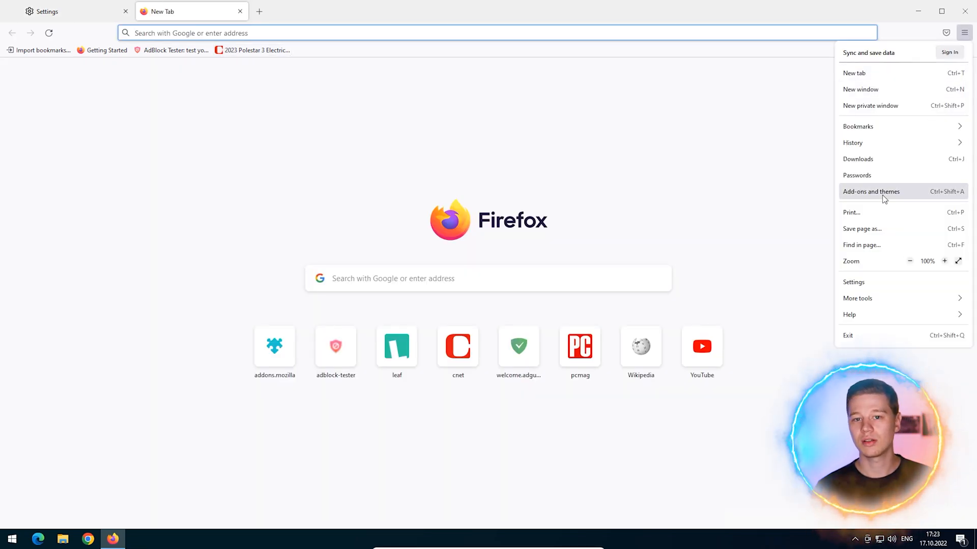
left_click(871, 191)
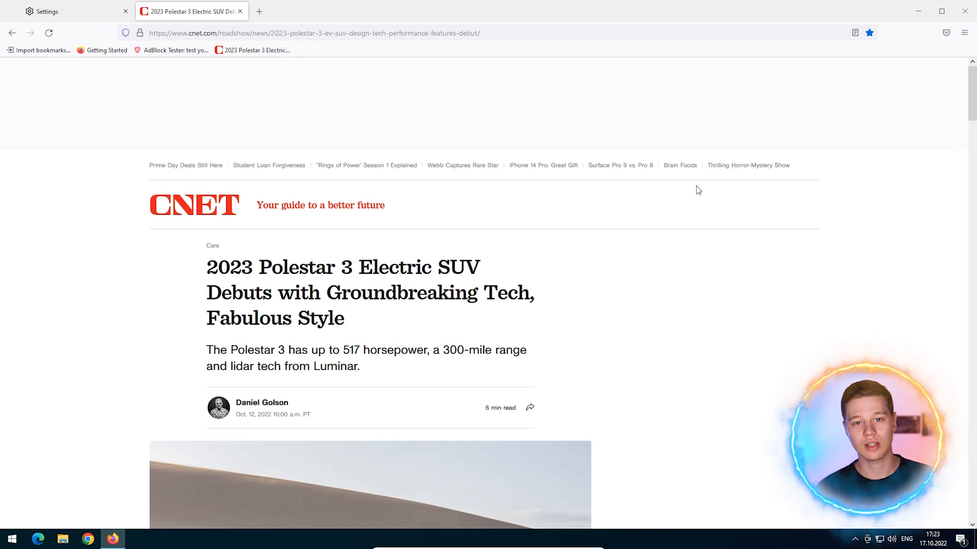
scroll("down", 3)
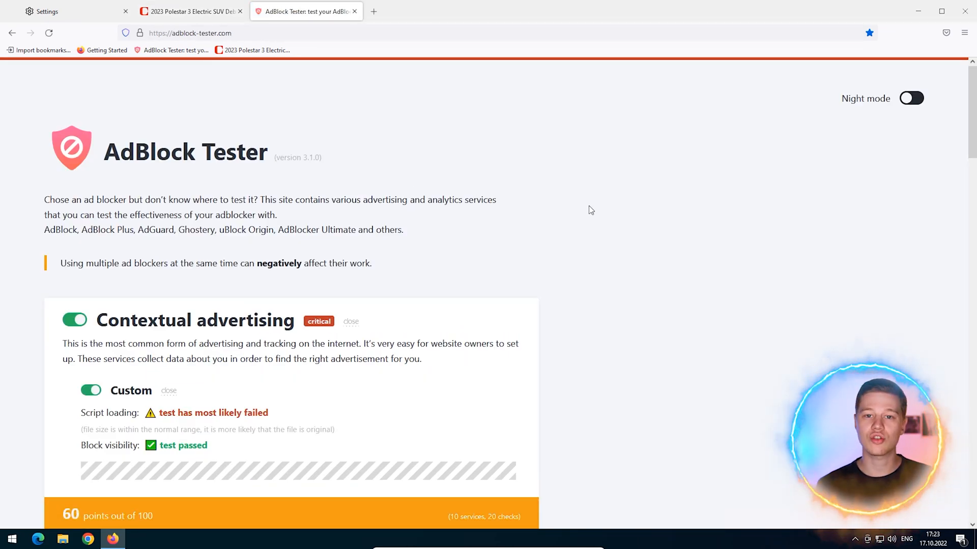
scroll("down", 3)
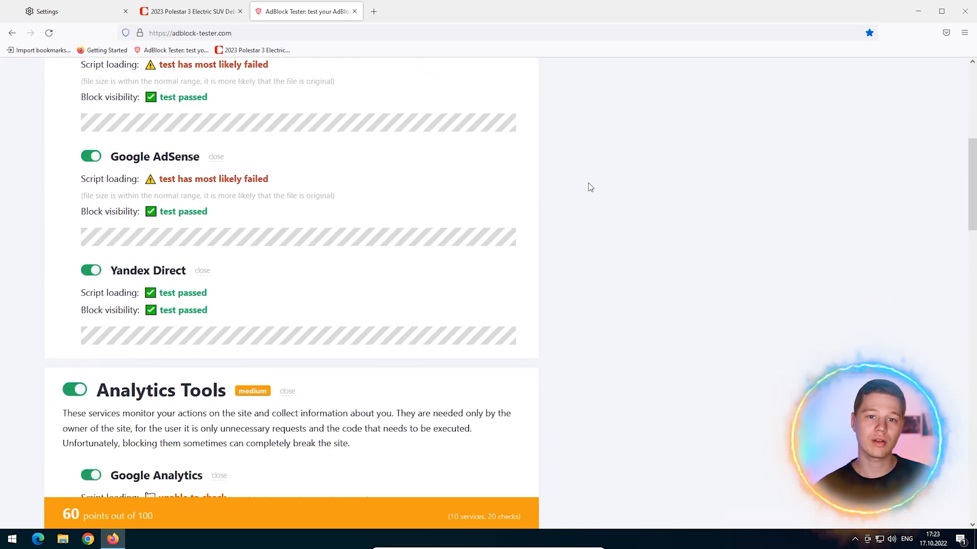
scroll("up", 3)
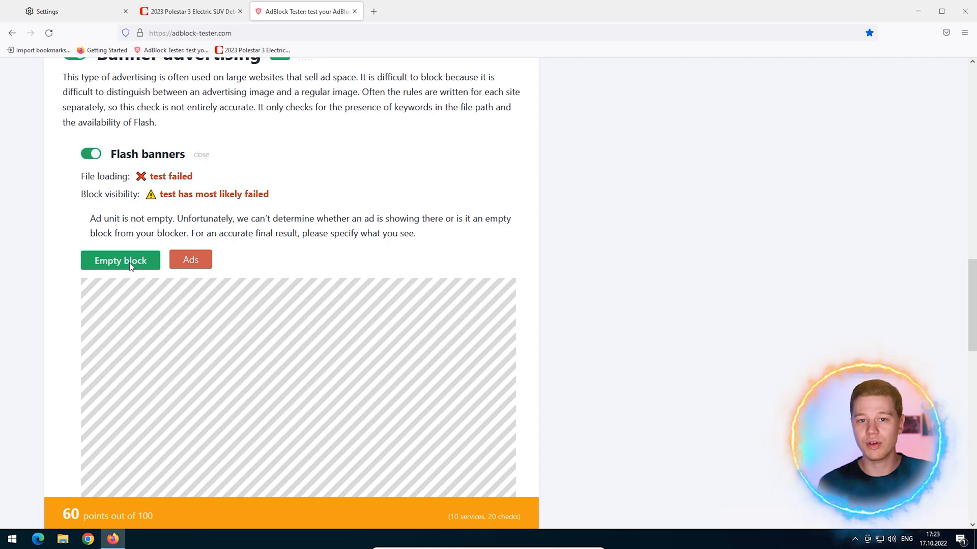
scroll("down", 3)
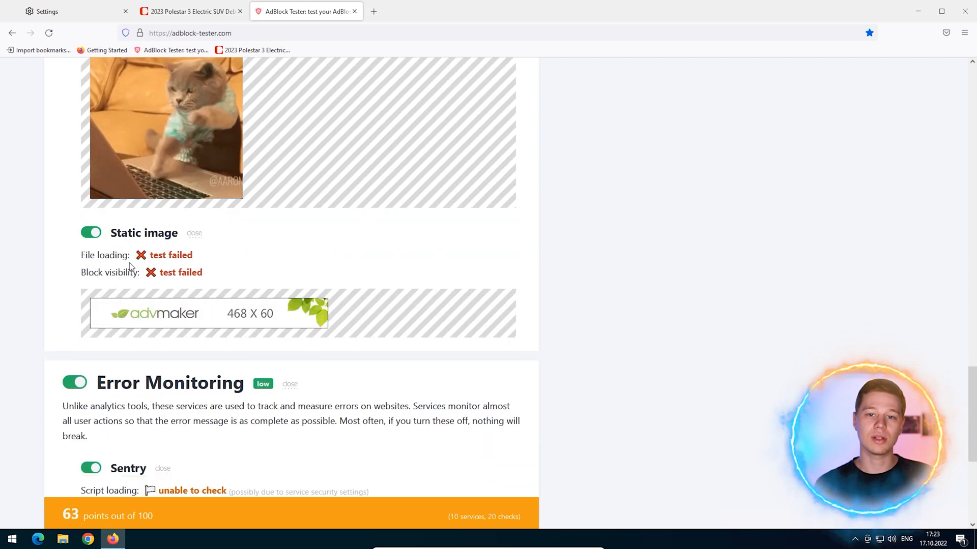
scroll("down", 3)
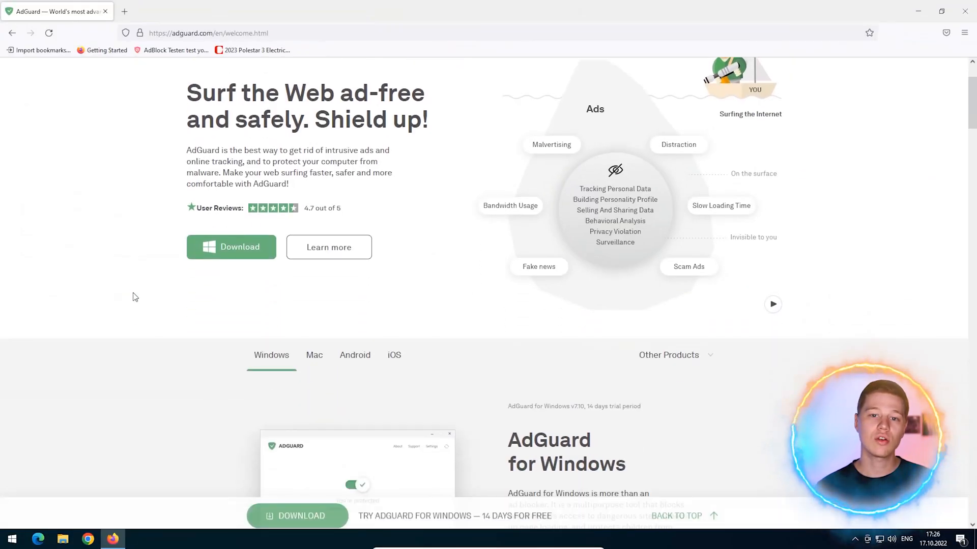
Download AdGuard for Windows from adguard.com and run adguardInstaller.exe.
left_click(552, 228)
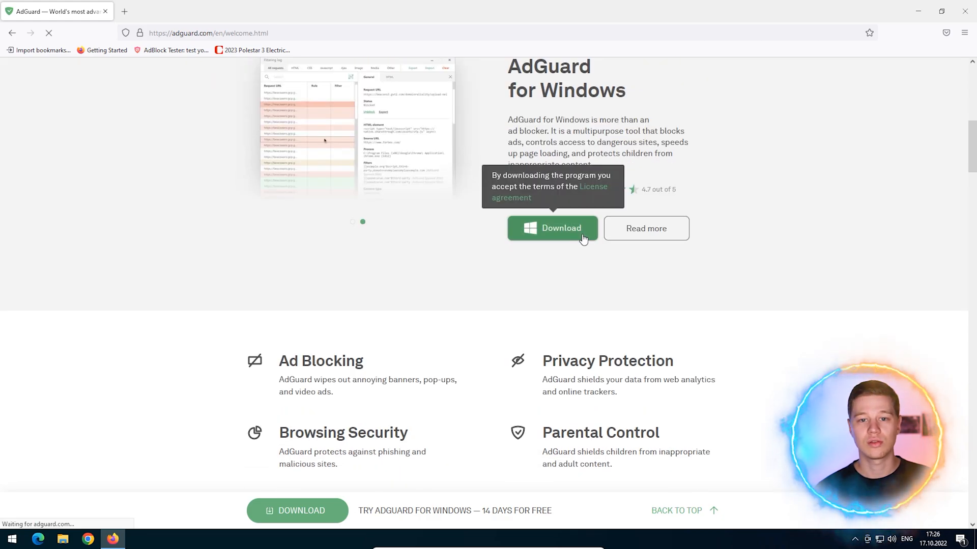
left_click(552, 228)
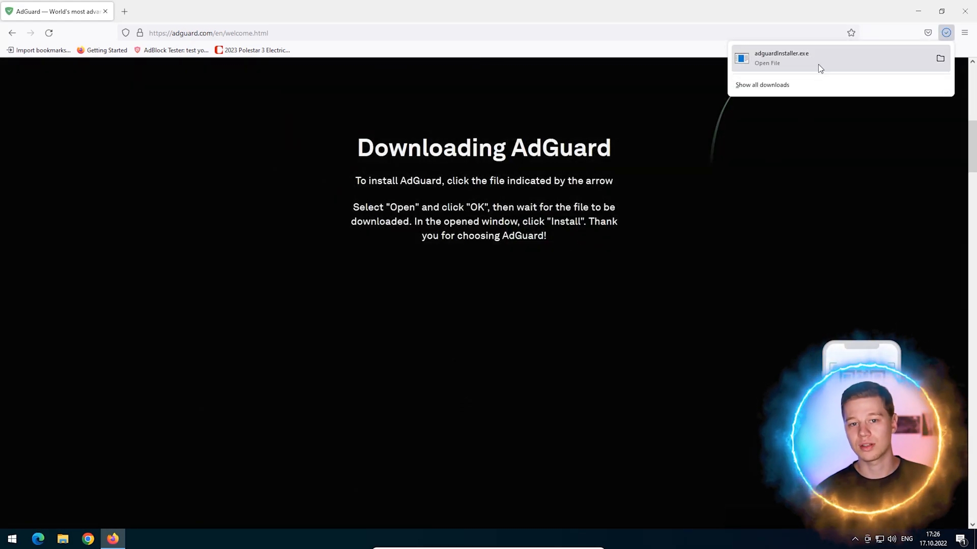
left_click(782, 58)
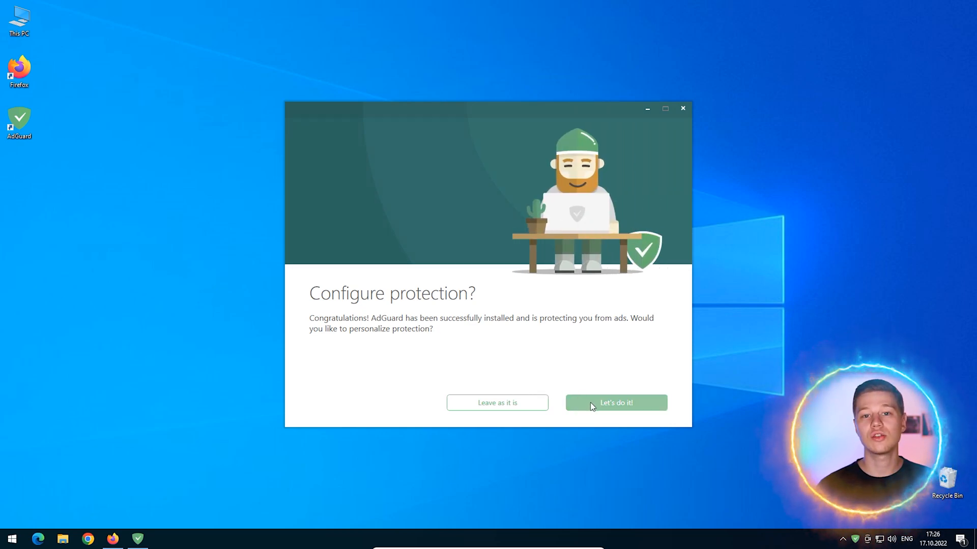
Finish AdGuard setup with online-assistant blocking and Ultimate privacy protection.
left_click(615, 402)
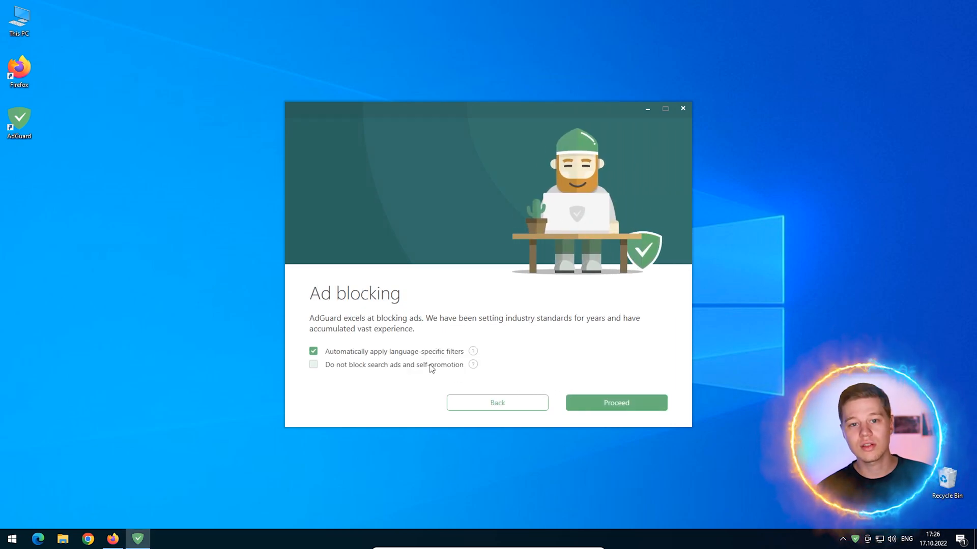
left_click(615, 402)
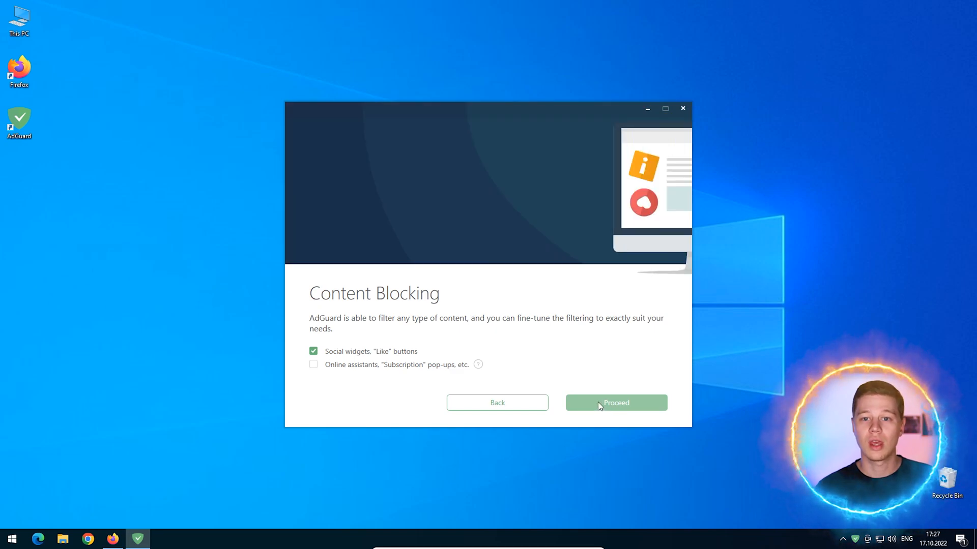
left_click(313, 364)
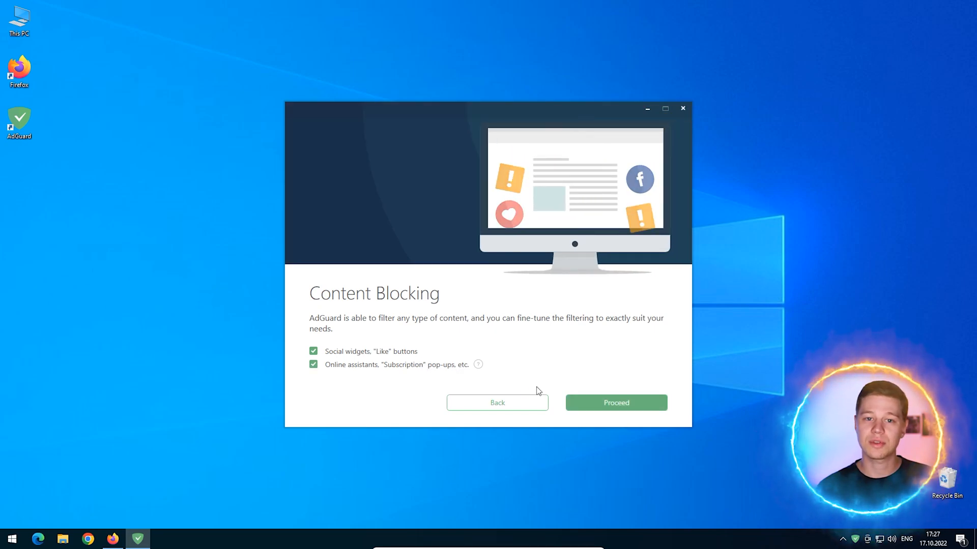
left_click(615, 403)
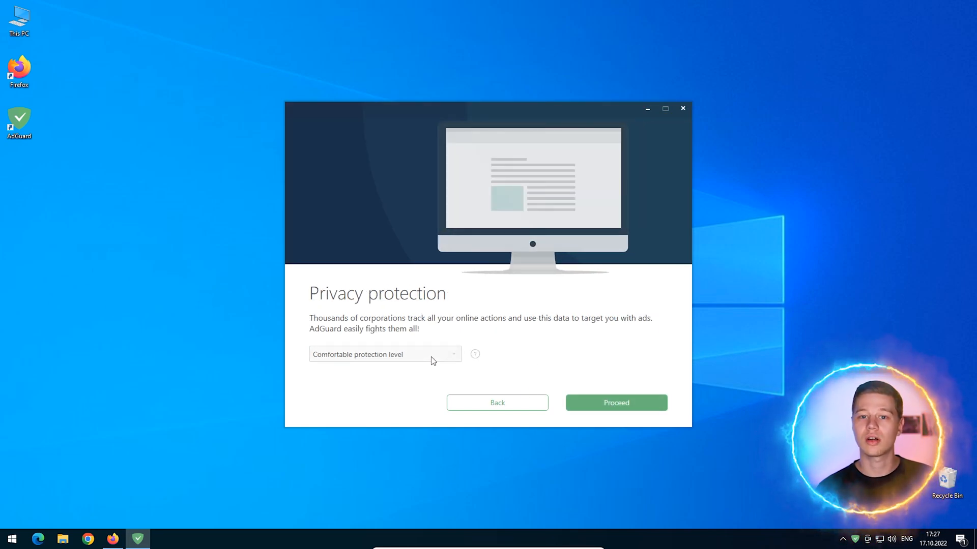
left_click(385, 354)
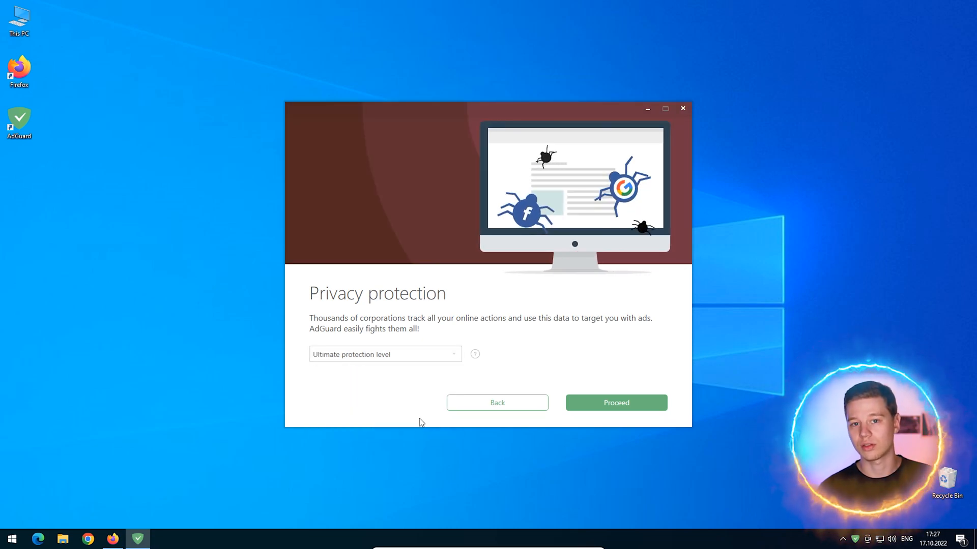
left_click(615, 402)
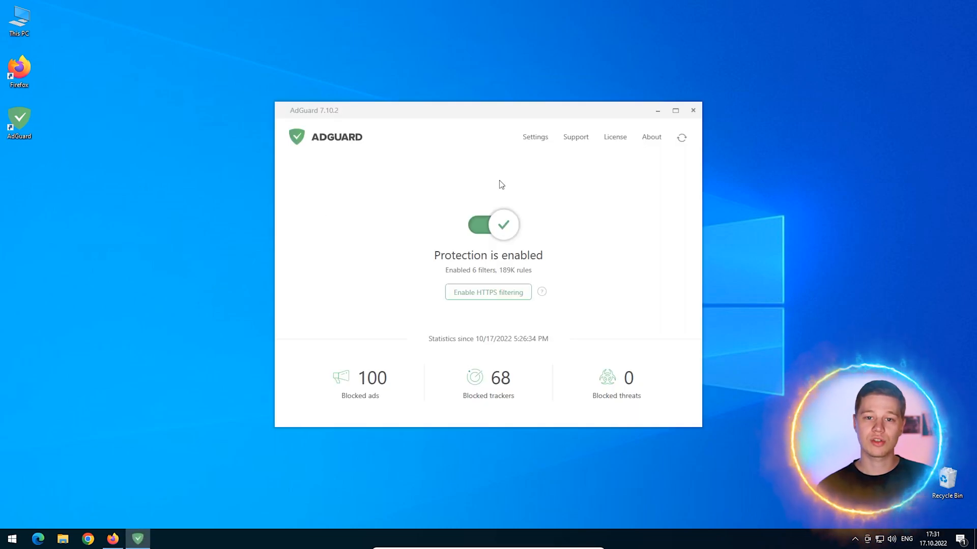
Review AdGuard's Ad Blocker, Browsing Security, Parental Control and Browser Assistant settings.
left_click(534, 137)
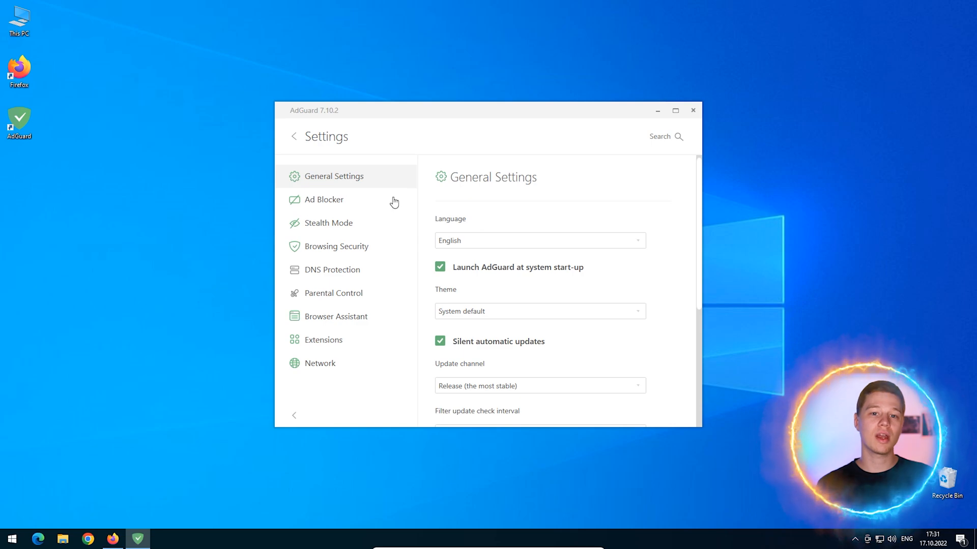
left_click(323, 199)
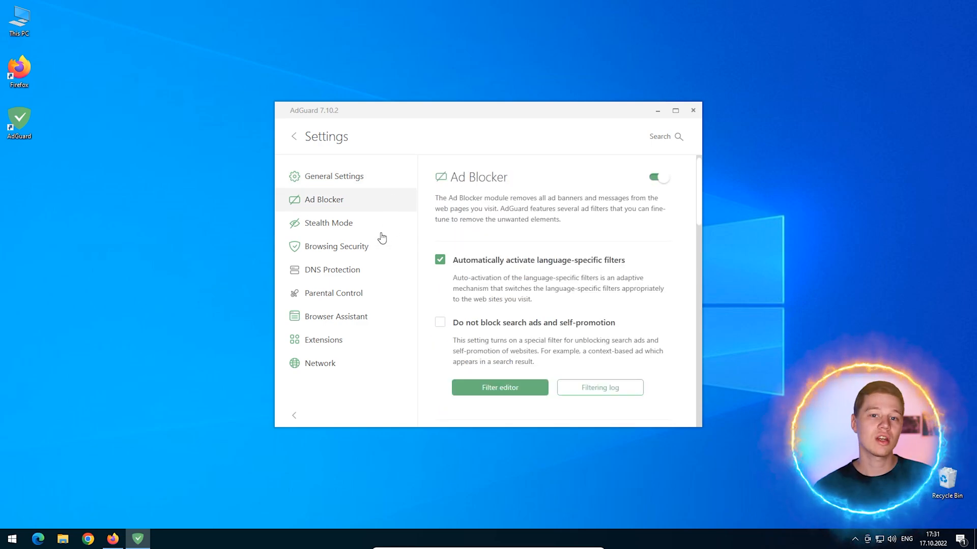
left_click(336, 246)
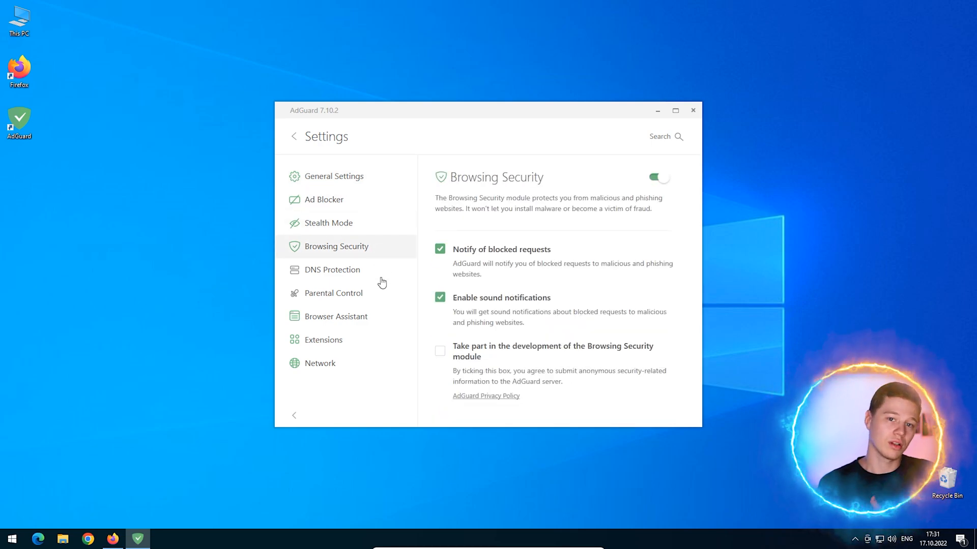
left_click(333, 293)
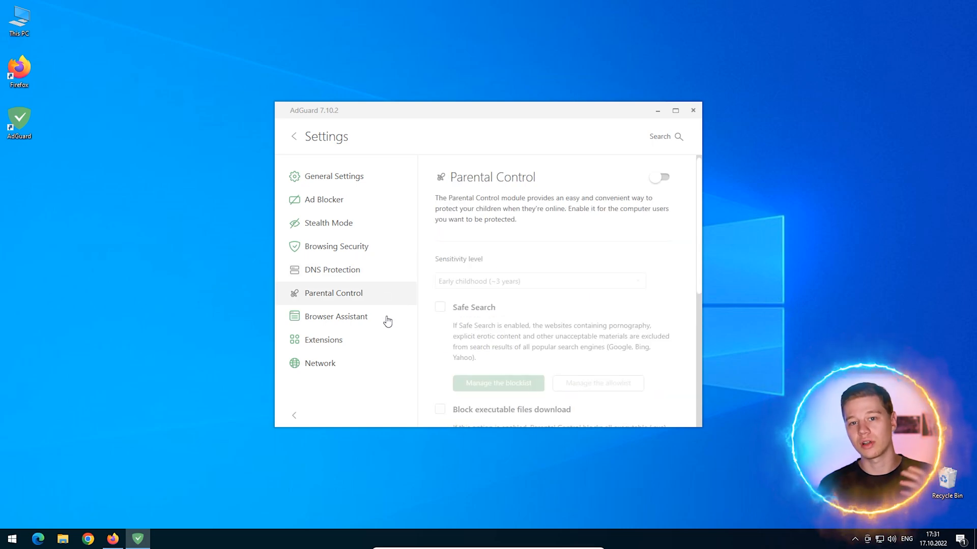
left_click(320, 363)
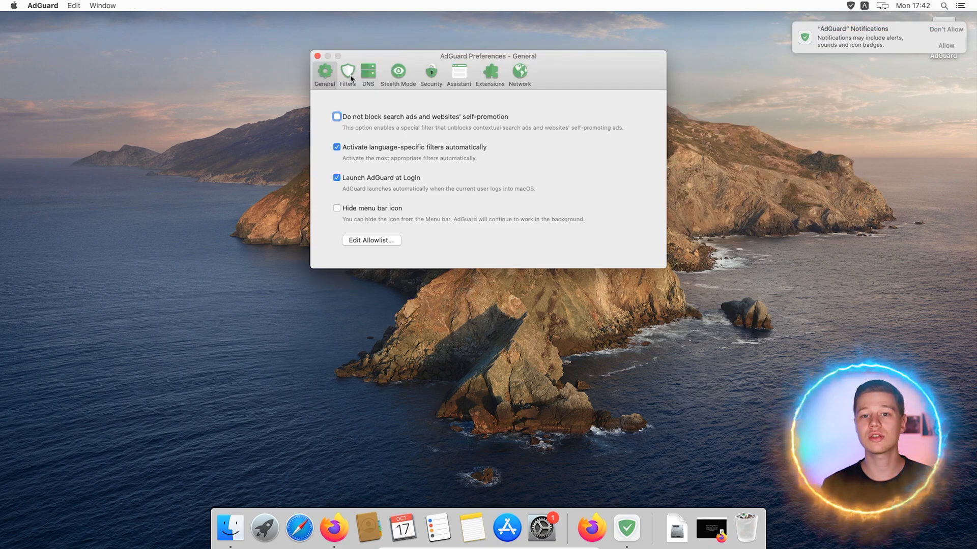
Show the Filters tab in AdGuard for Mac's preferences.
left_click(347, 72)
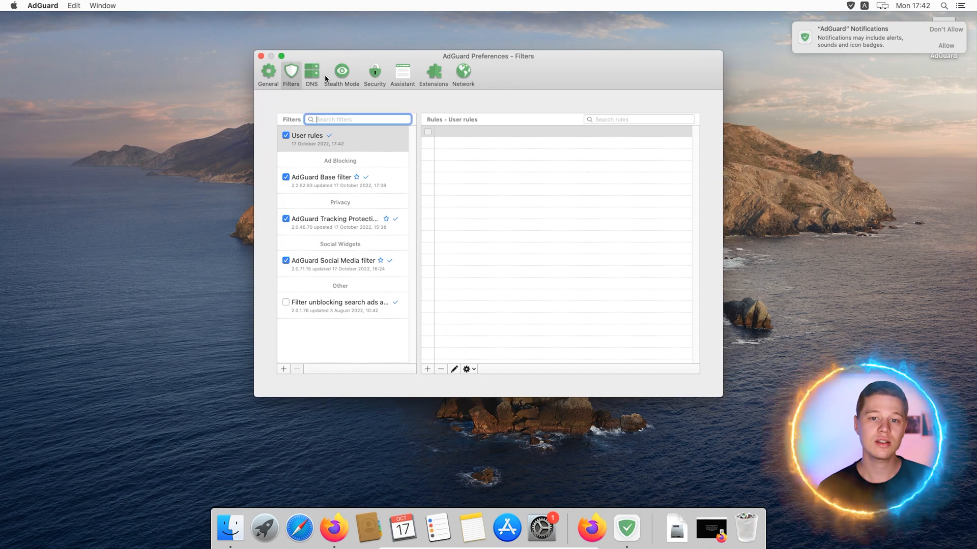
mouse_move(332, 184)
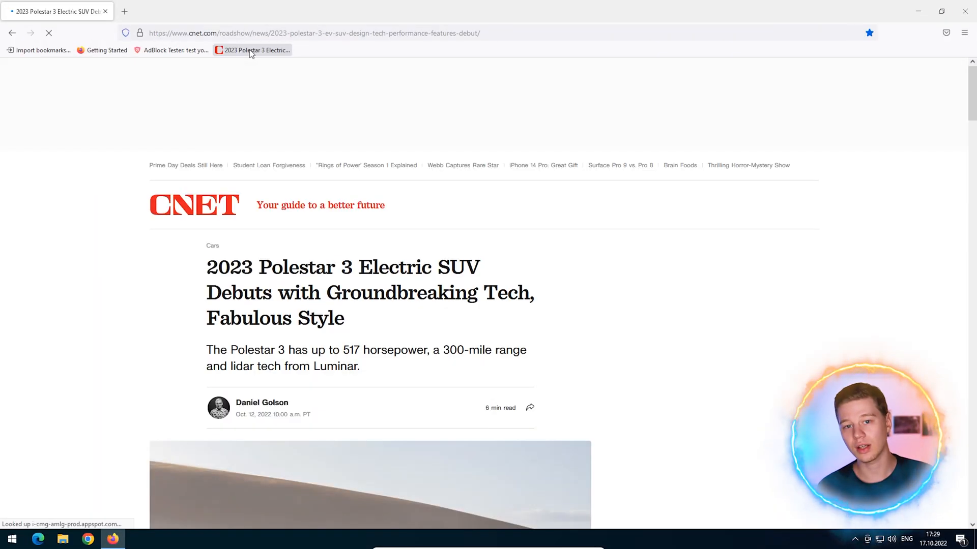
Scroll through AdBlock Tester's contextual, analytics and banner advertising results.
scroll("down", 3)
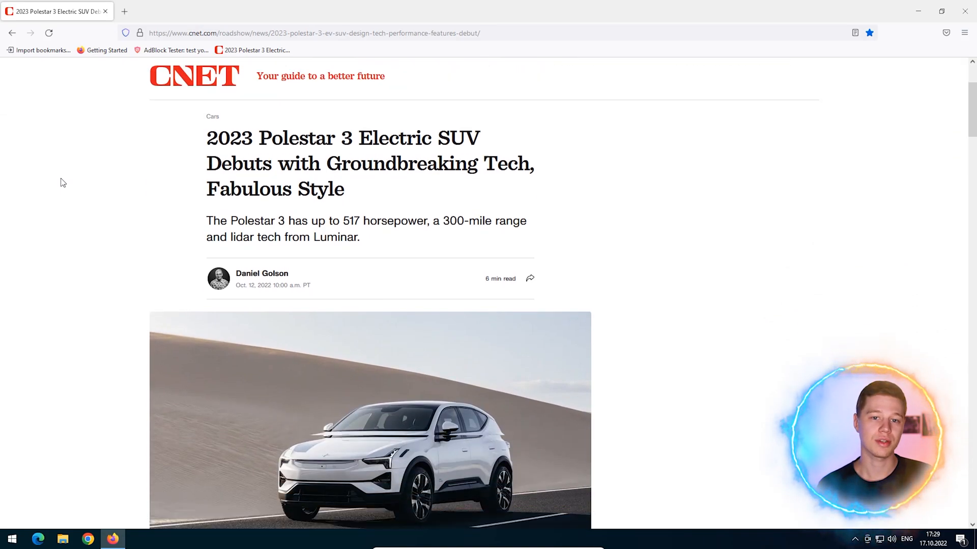
scroll("down", 3)
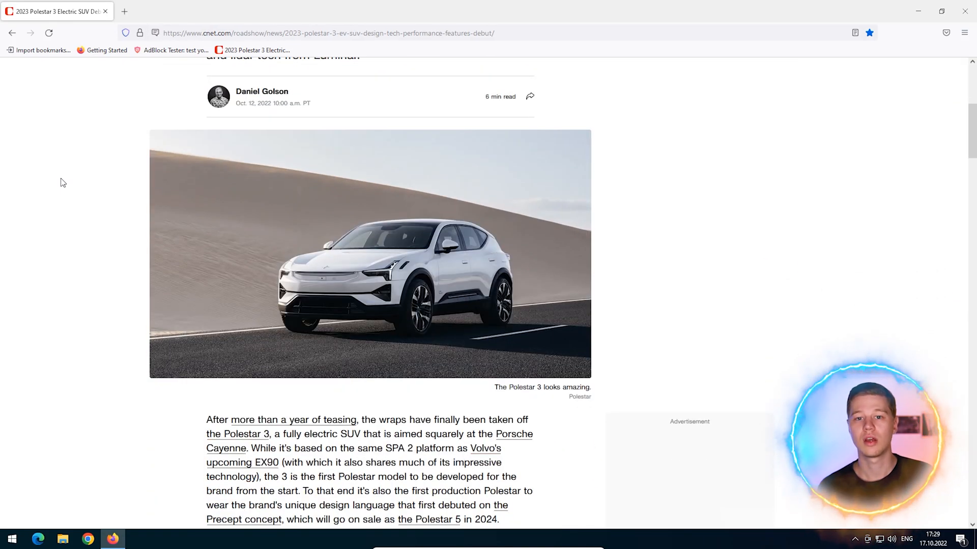
scroll("down", 3)
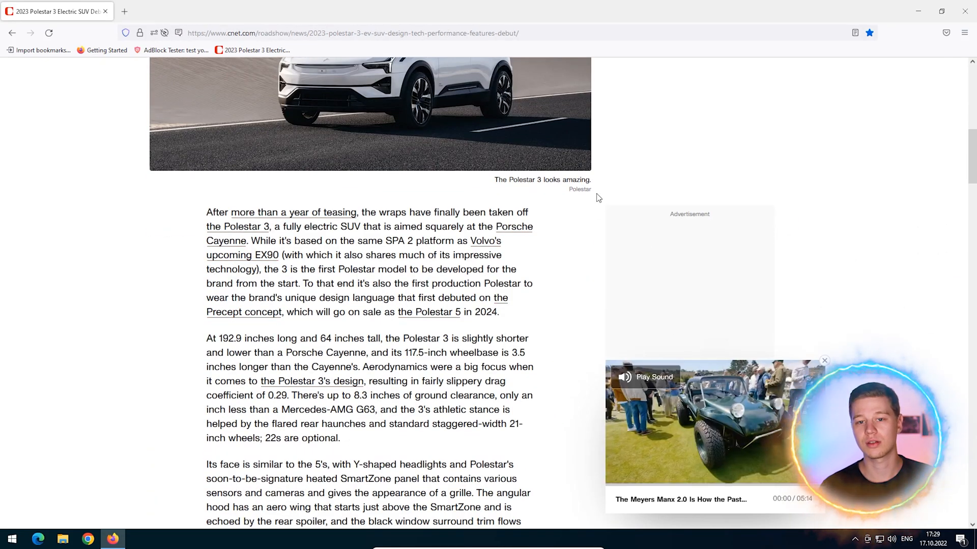
left_click(171, 11)
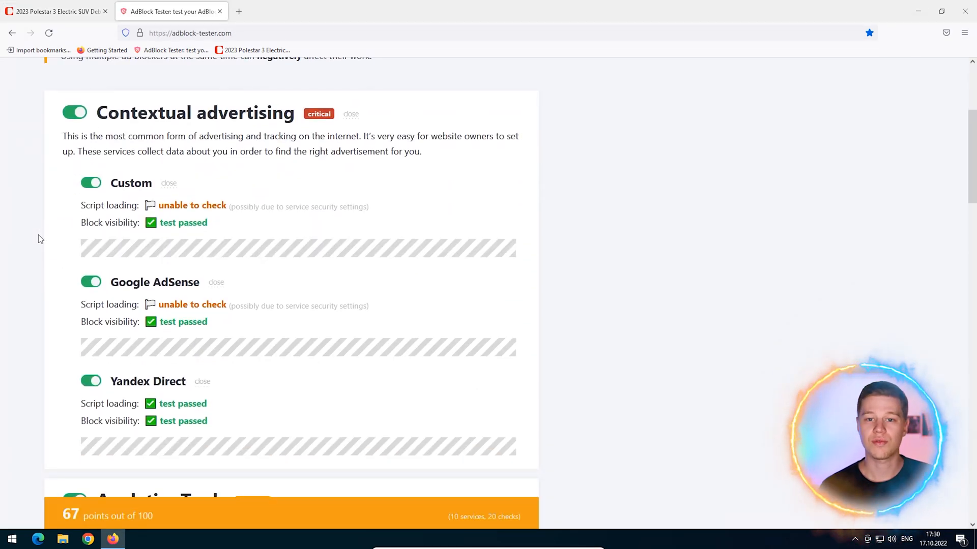
scroll("down", 3)
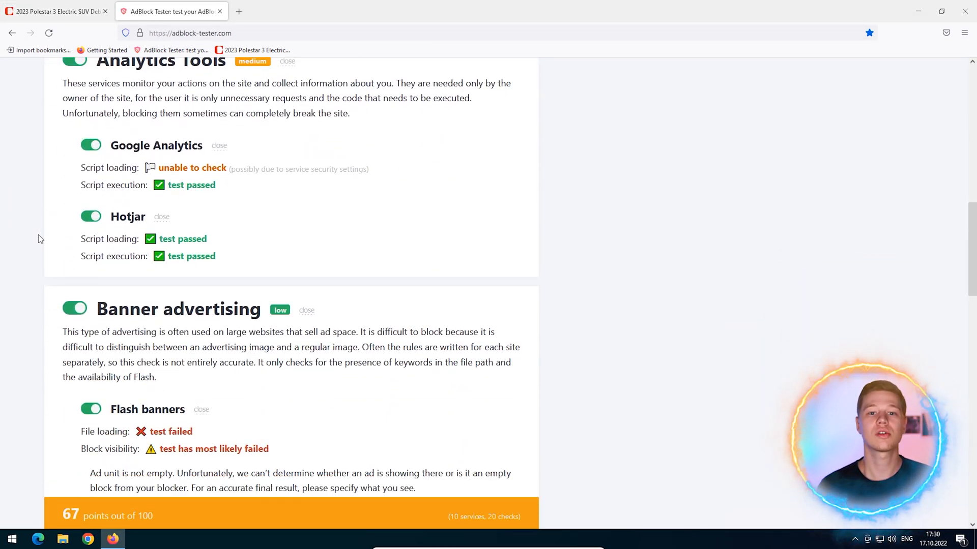
scroll("down", 3)
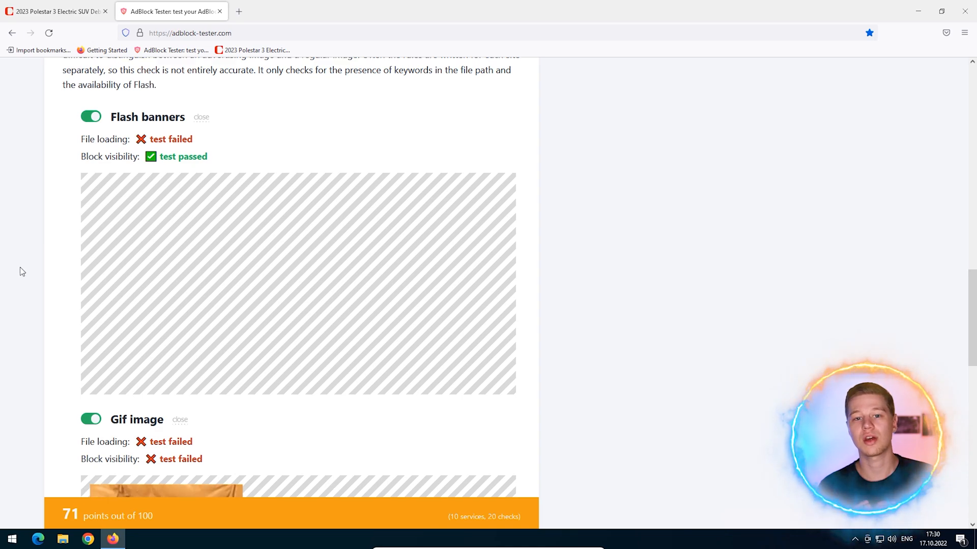
scroll("down", 3)
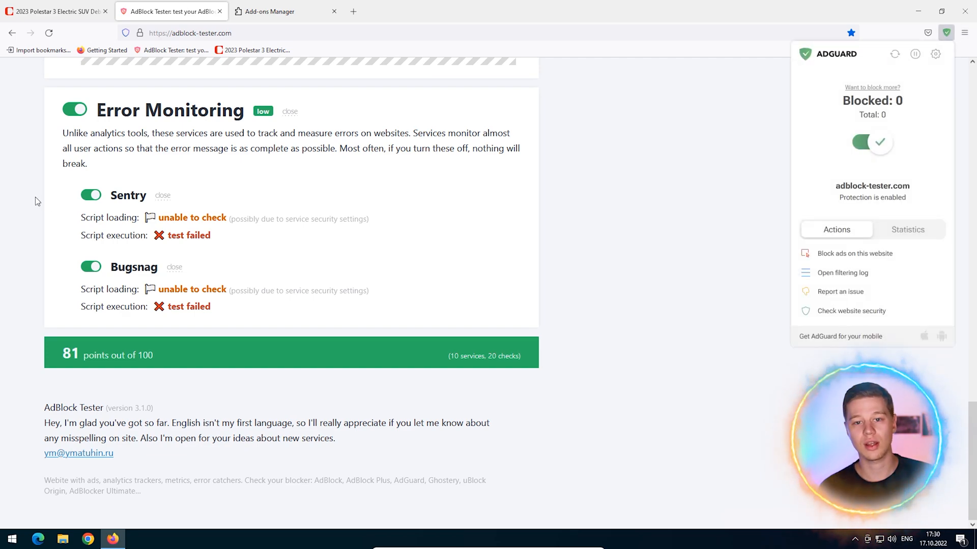
Reload adblock-tester.com and scroll through the updated results.
left_click(48, 33)
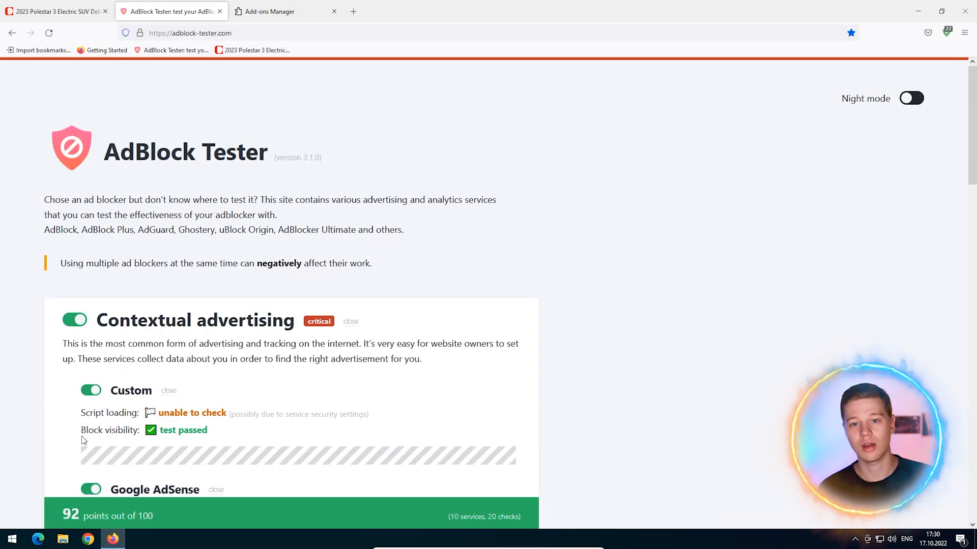
scroll("down", 3)
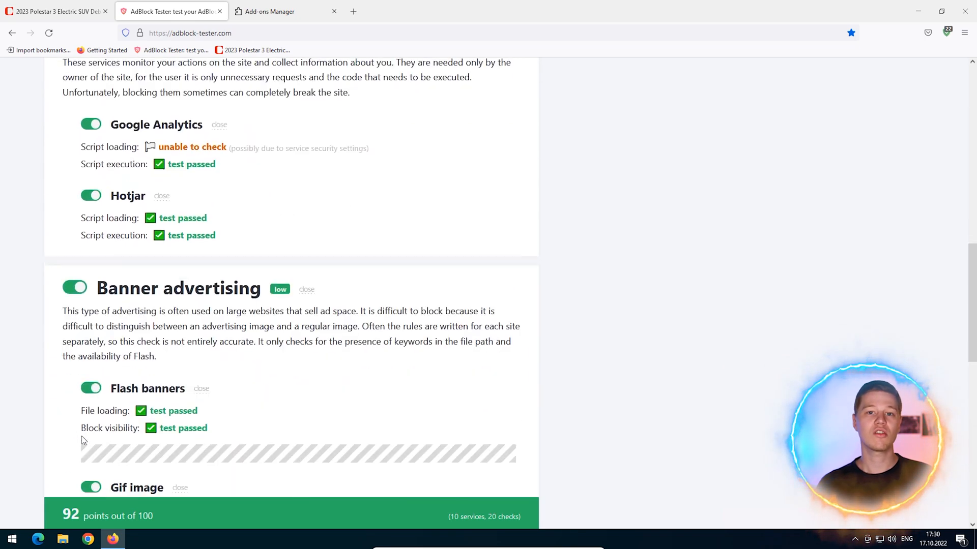
scroll("down", 3)
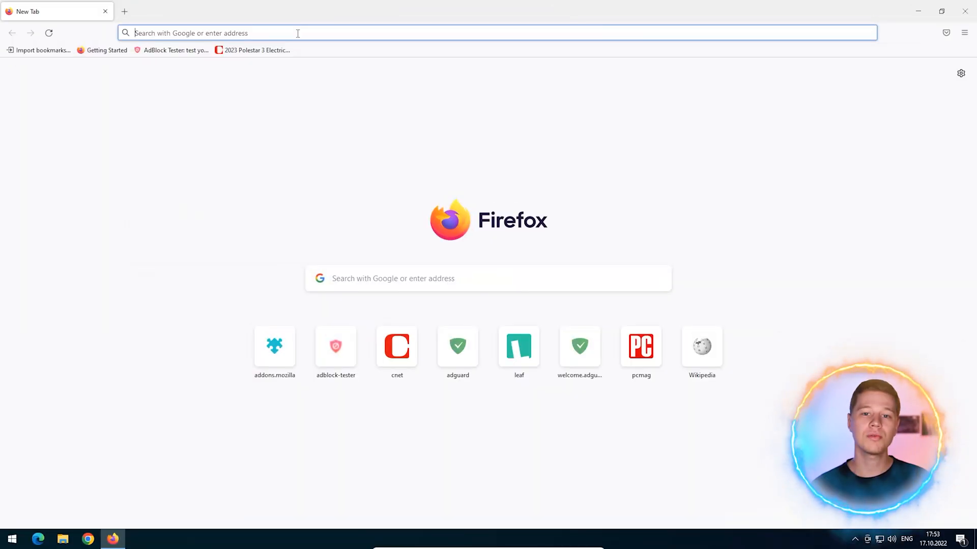
Open about:config past the risk warning and search network.trr.bootstrapAddress.
type("about:config")
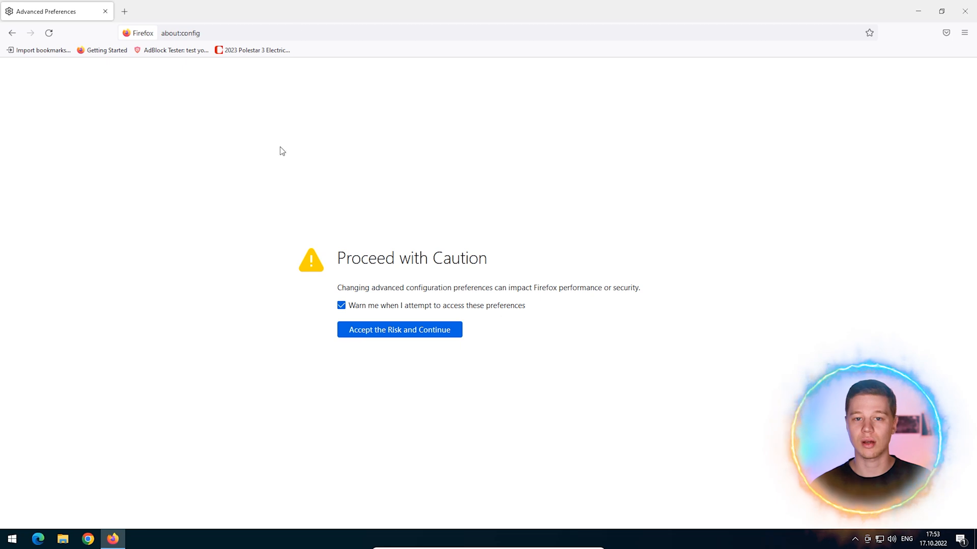
left_click(399, 329)
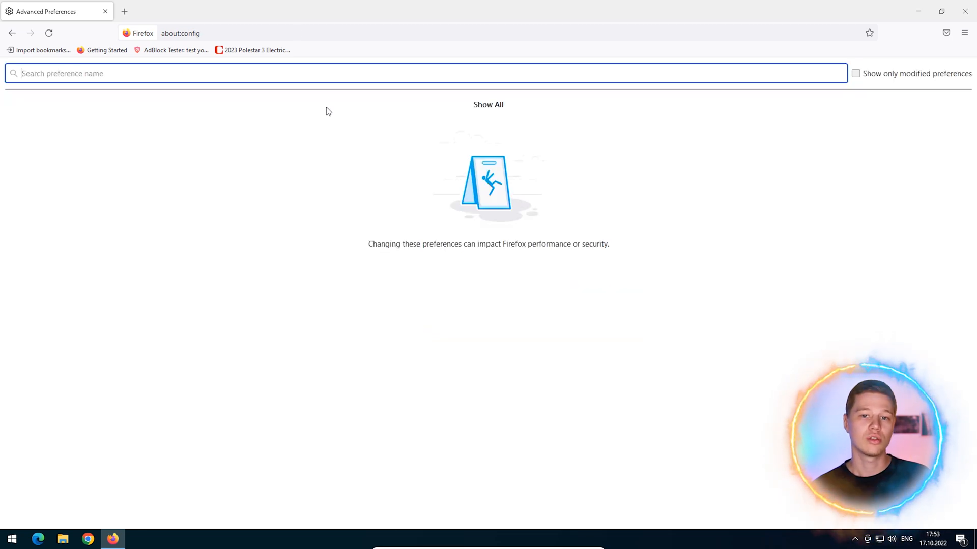
type("network.trr.boot")
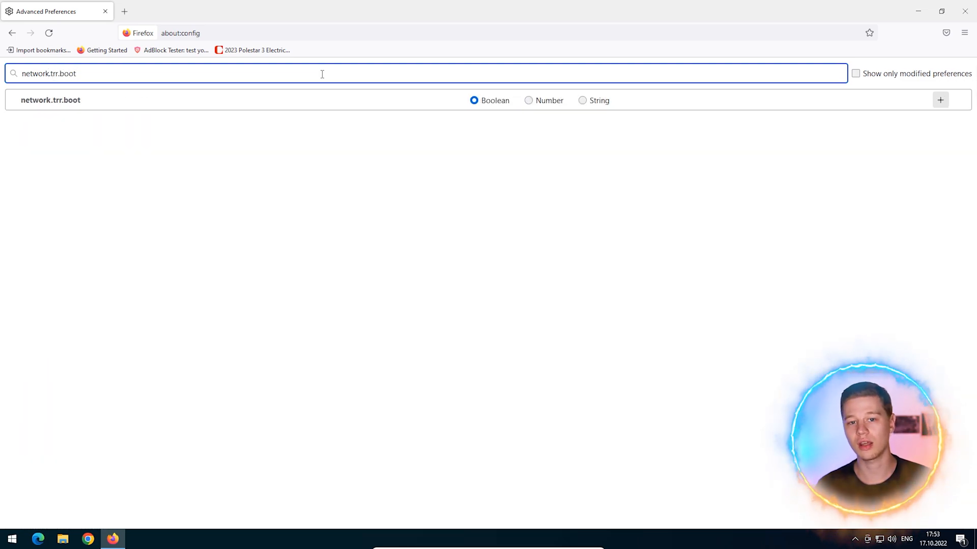
type("strap")
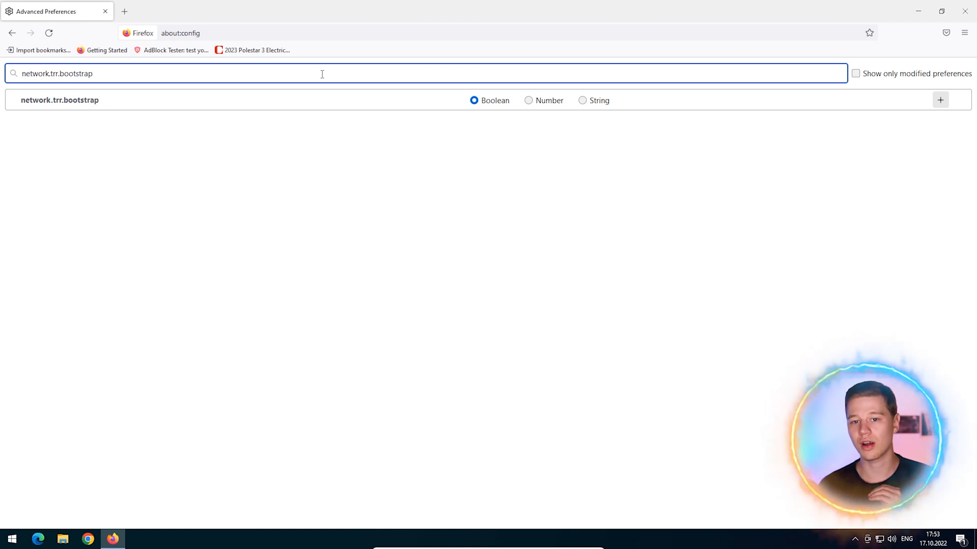
Create network.trr.bootstrapAddress as a String set to 94.140.14.14, then search network.trr.mode.
type("Address")
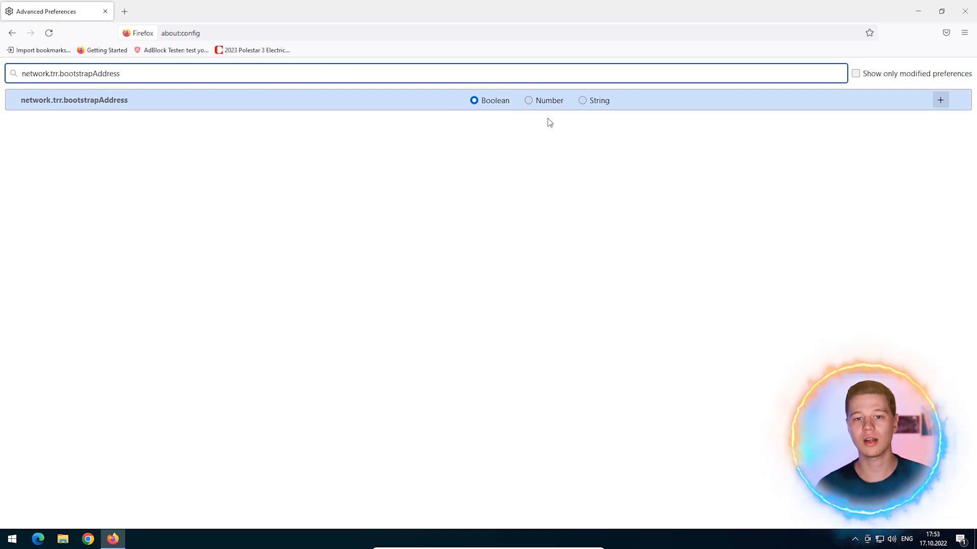
left_click(582, 100)
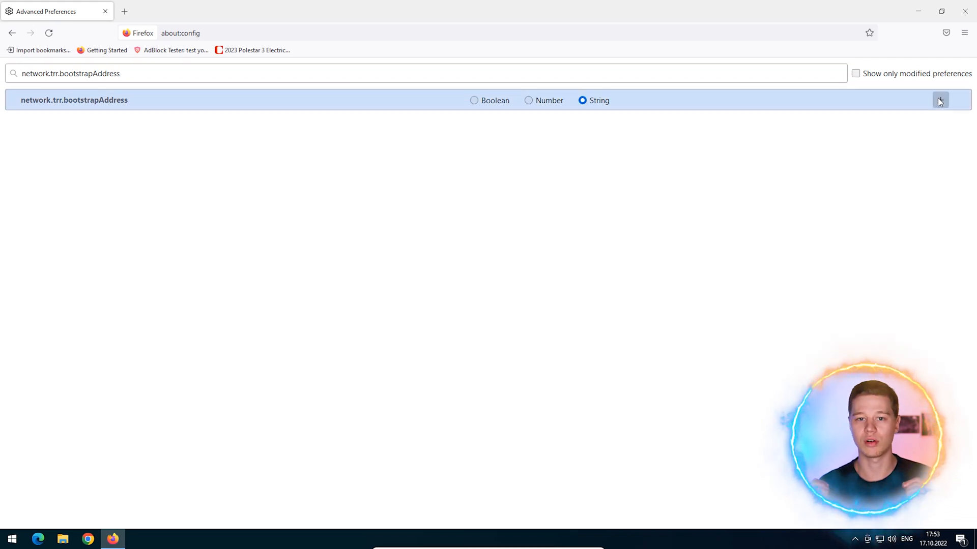
left_click(939, 100)
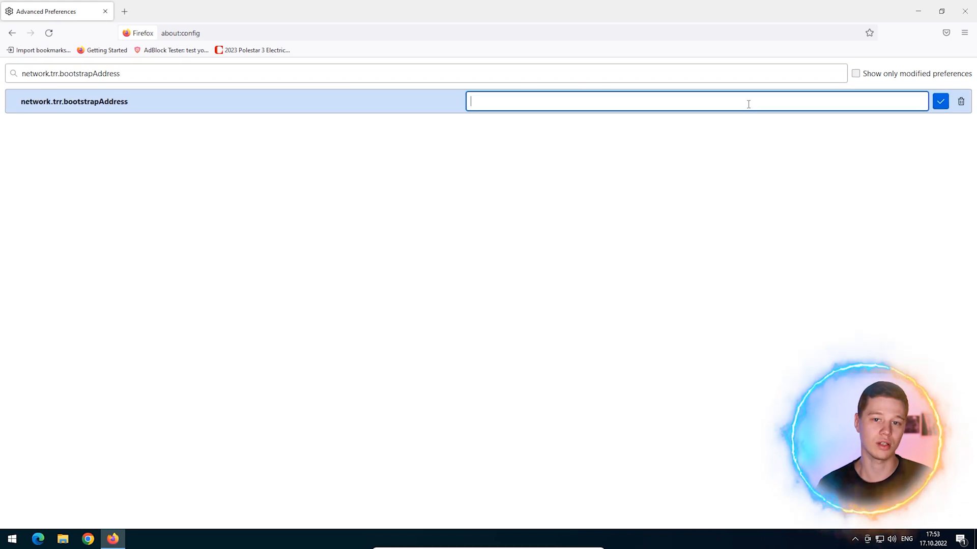
type("94.140.14.14")
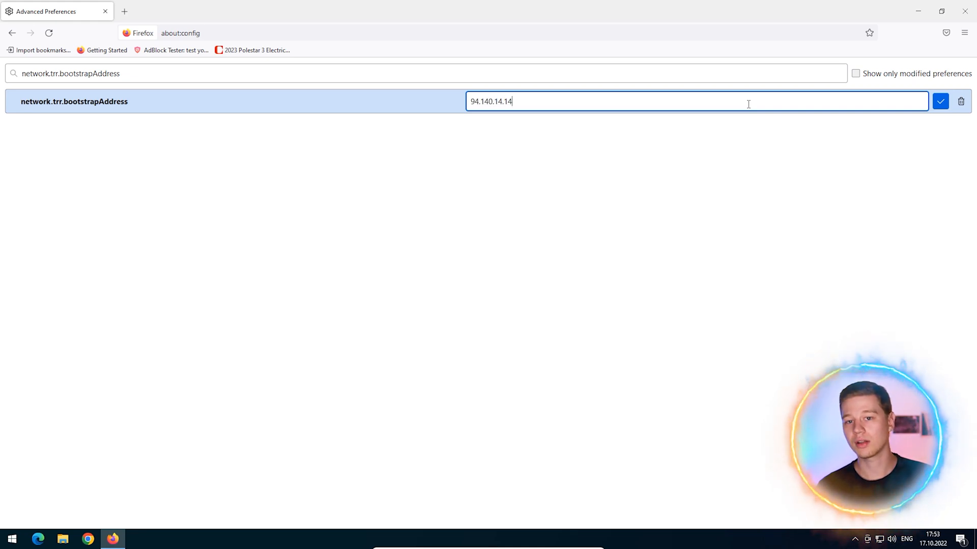
type("network.trr.mode")
type("2")
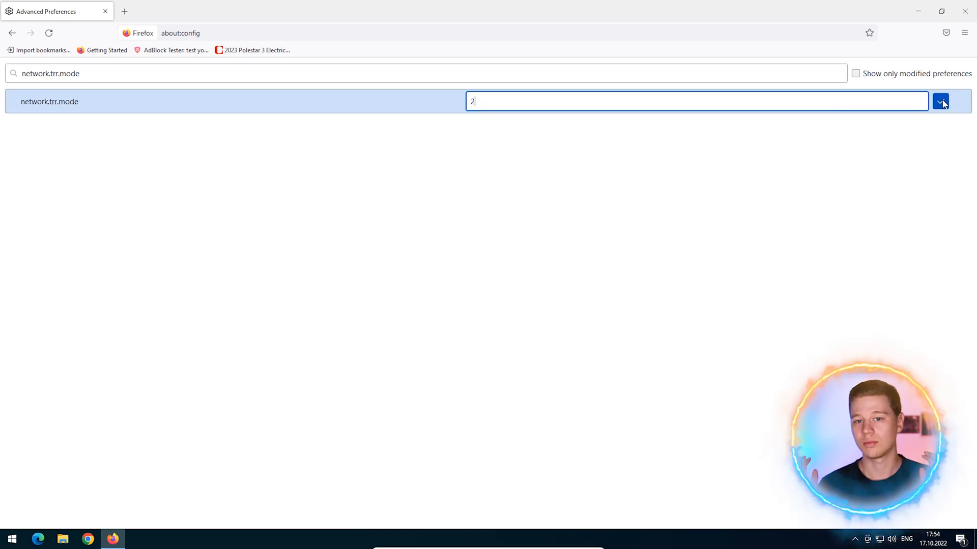
left_click(940, 101)
type("uri")
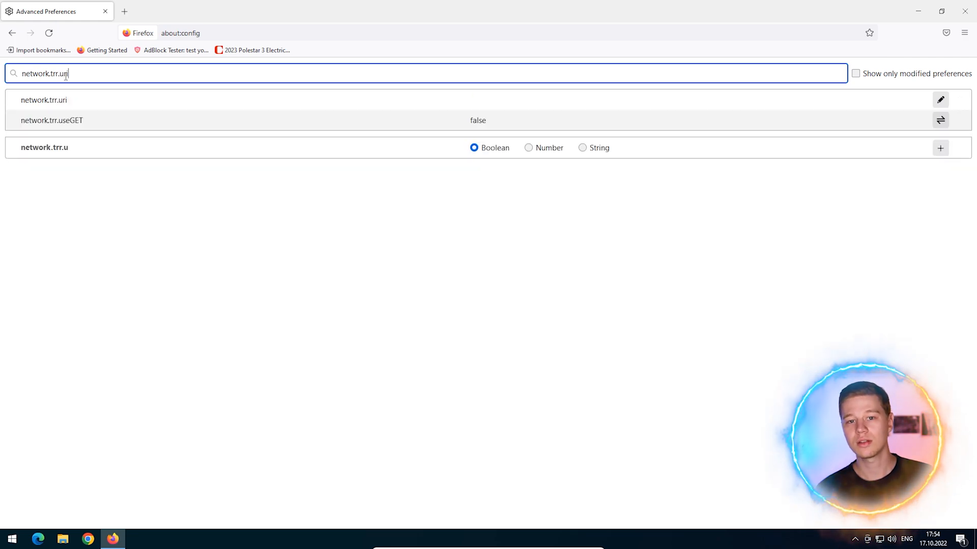
left_click(940, 100)
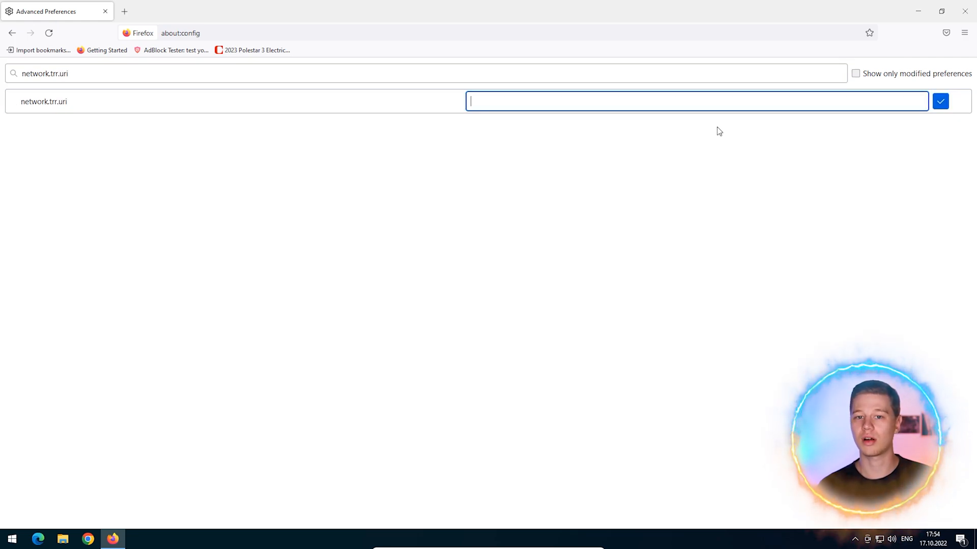
type("https:")
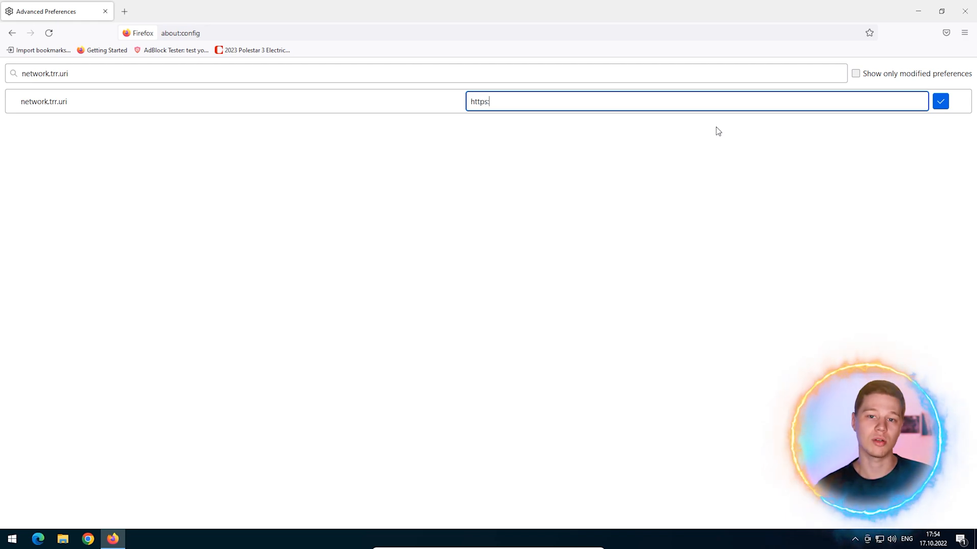
type("//d")
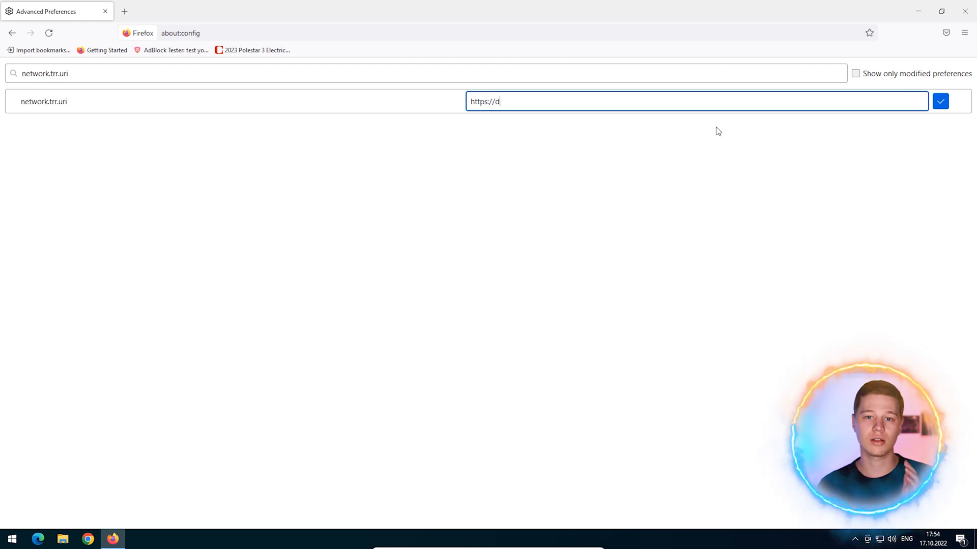
type("ns.adguard.")
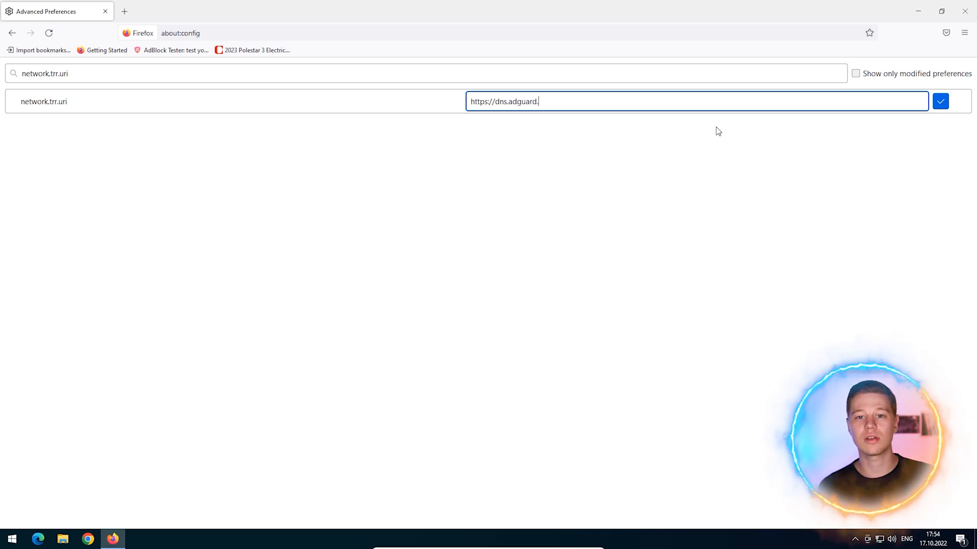
type("com/")
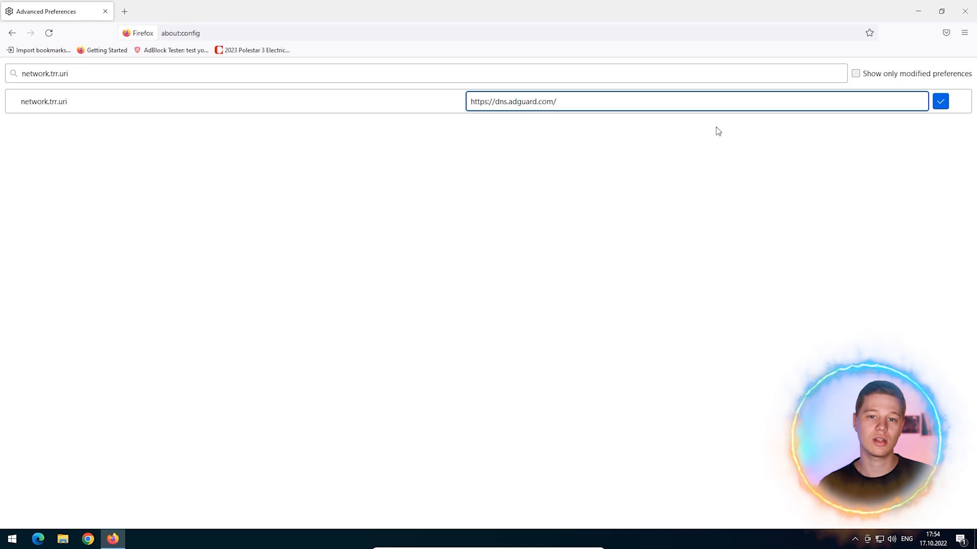
type("dns-qu")
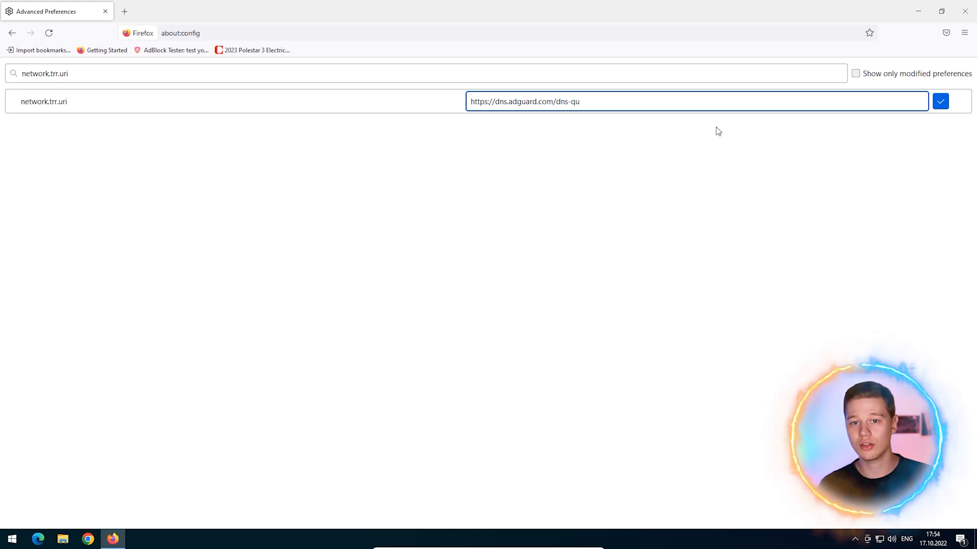
type("ery")
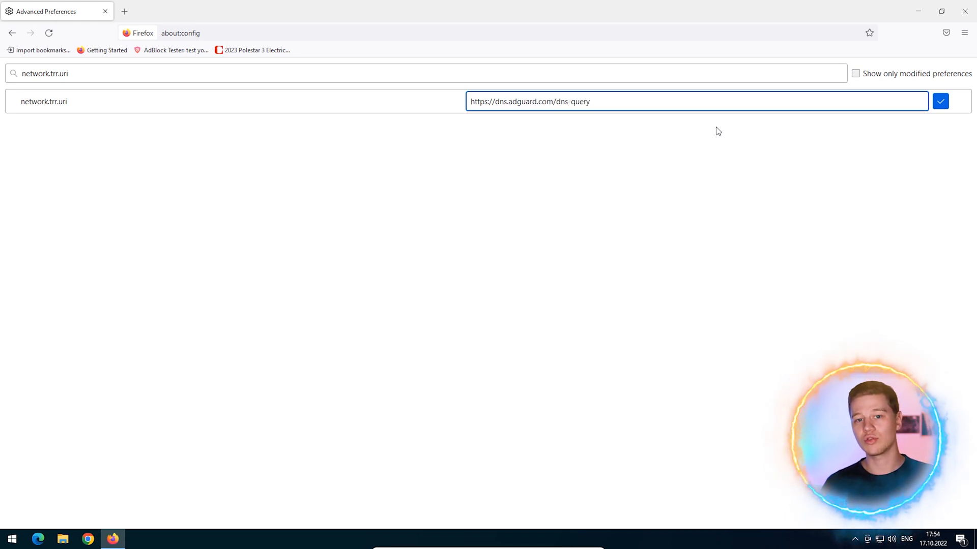
left_click(940, 100)
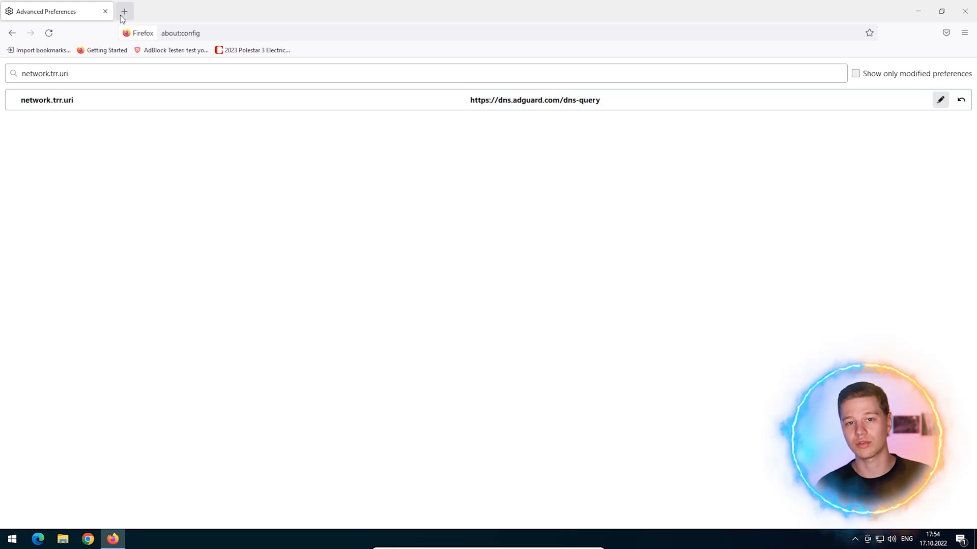
left_click(253, 50)
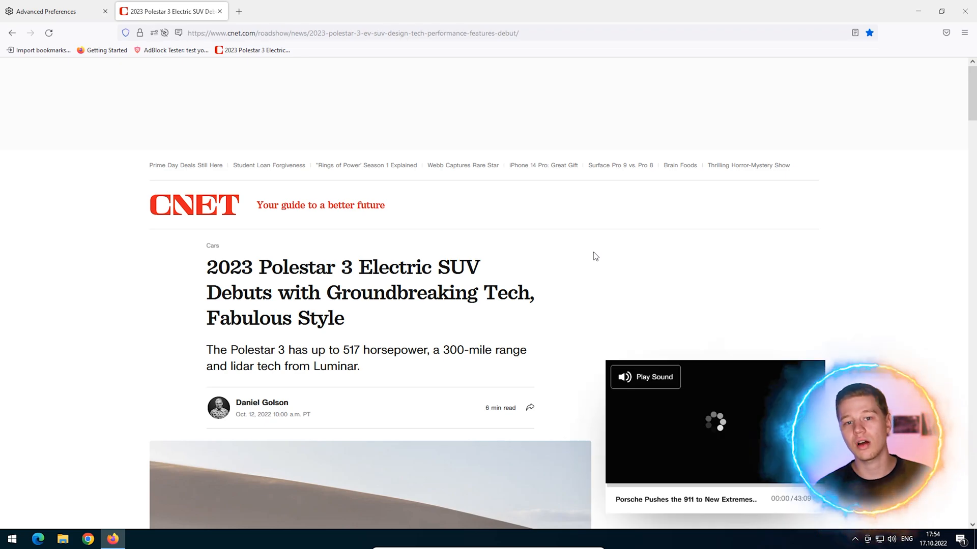
Scroll through the CNET article and the AdBlock Tester results scoring 73/100.
scroll("down", 3)
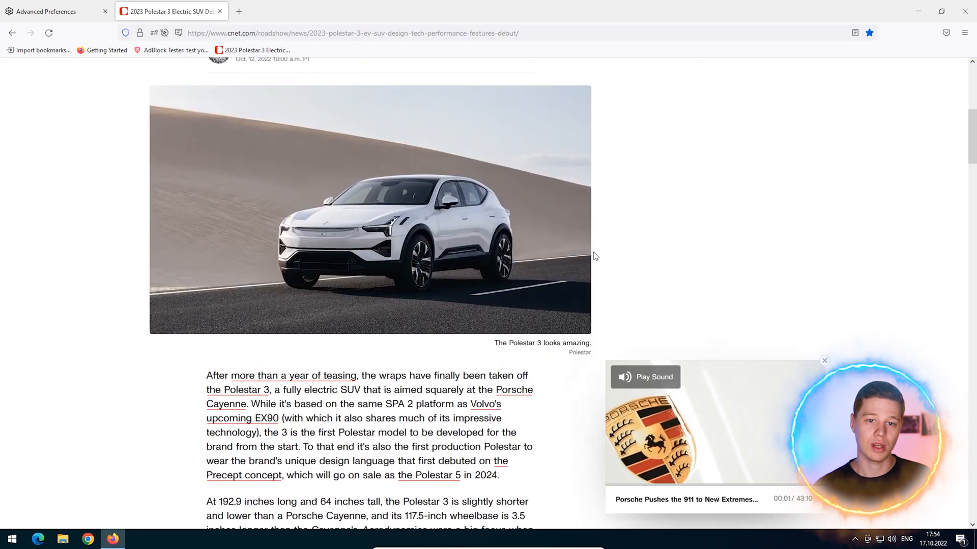
scroll("down", 3)
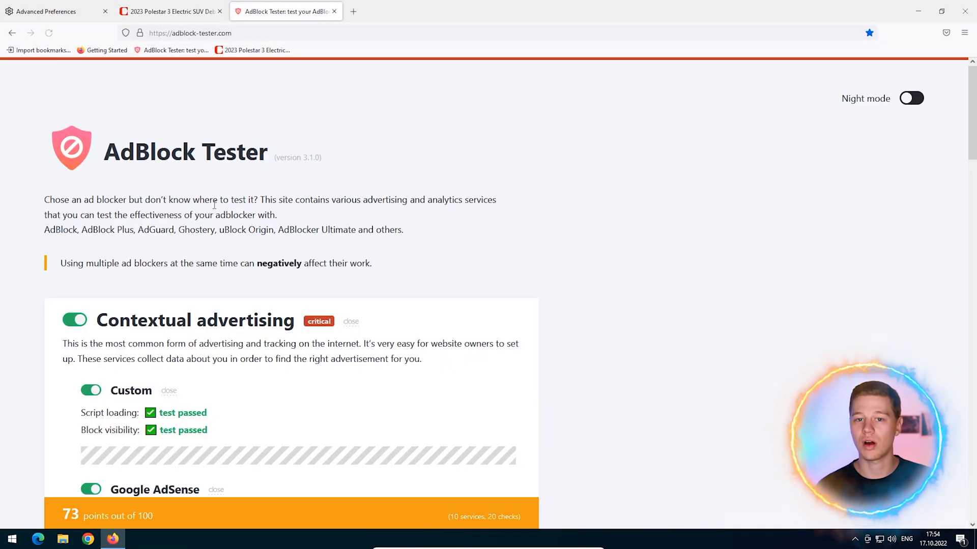
scroll("down", 3)
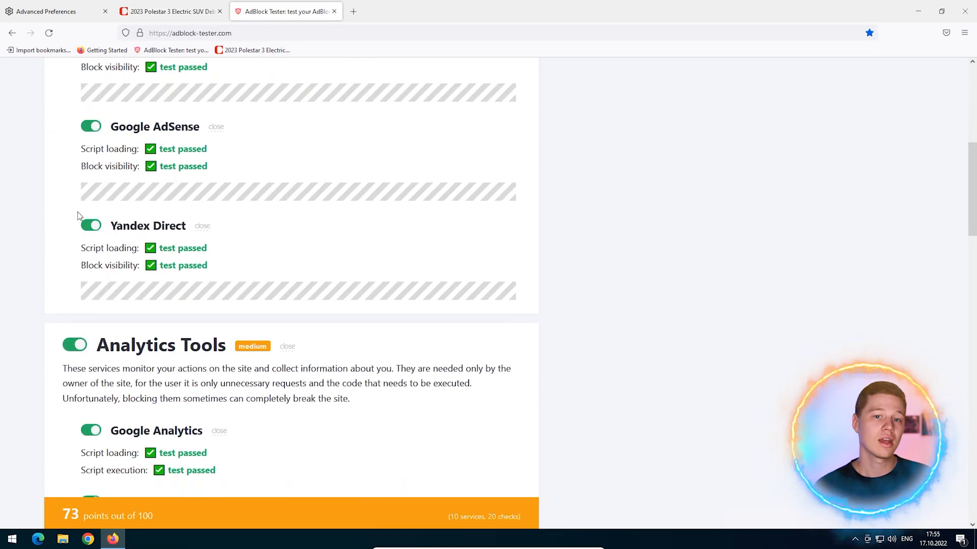